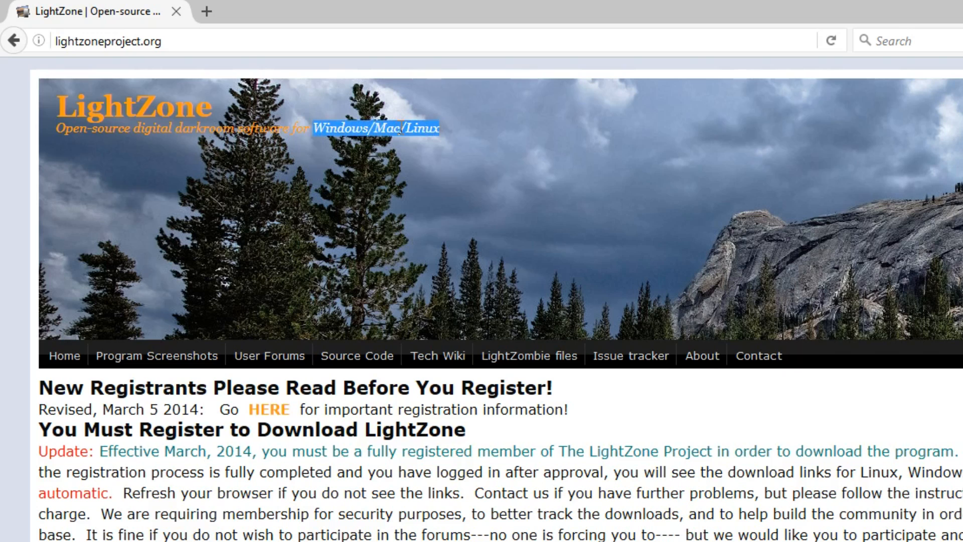
Step: Clear the text selection on the lightzoneproject.org home page
left_click(417, 133)
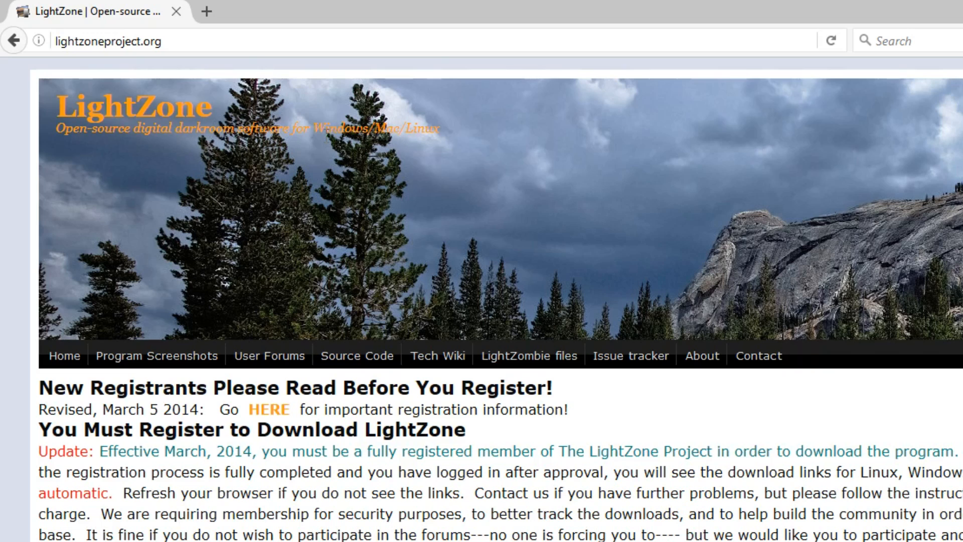
mouse_move(426, 127)
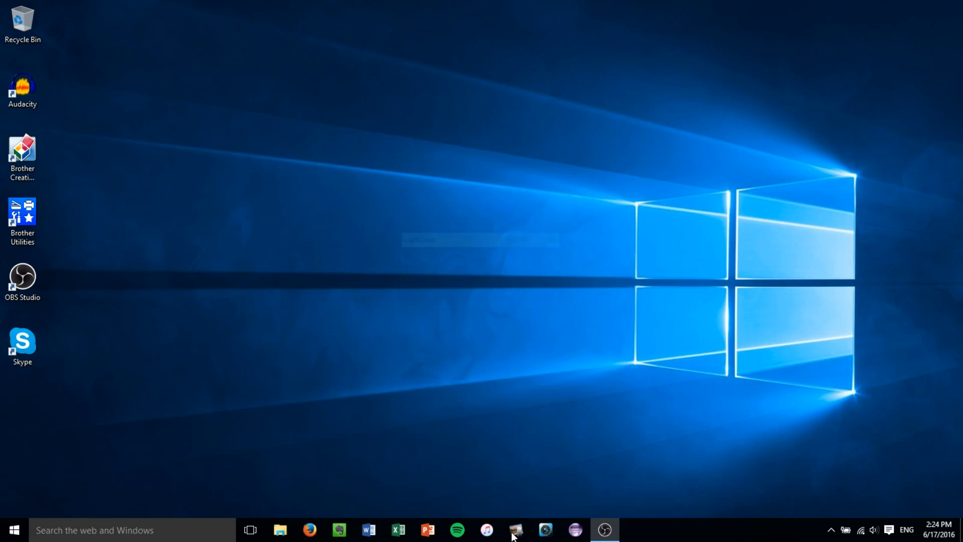
Step: Launch LightZone from the taskbar into Browse mode
left_click(515, 530)
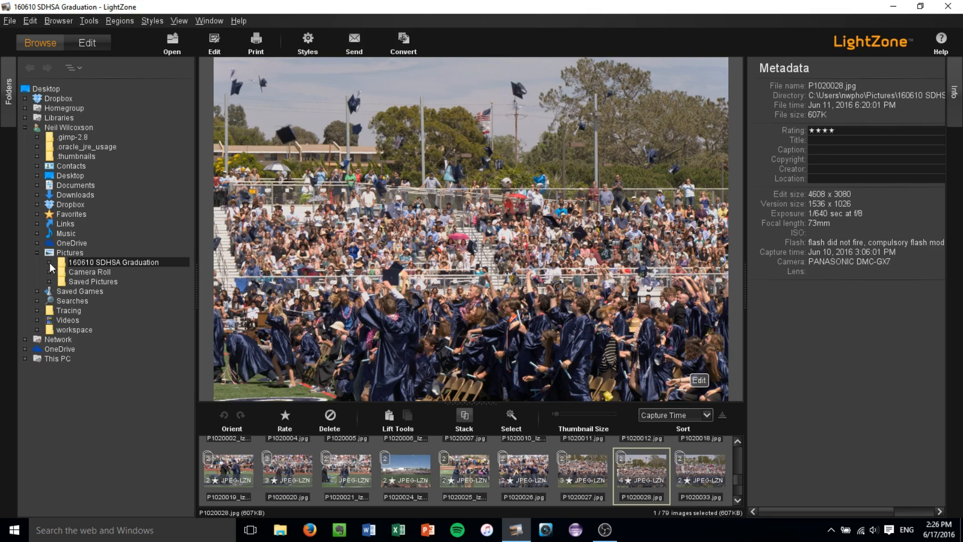
mouse_move(402, 477)
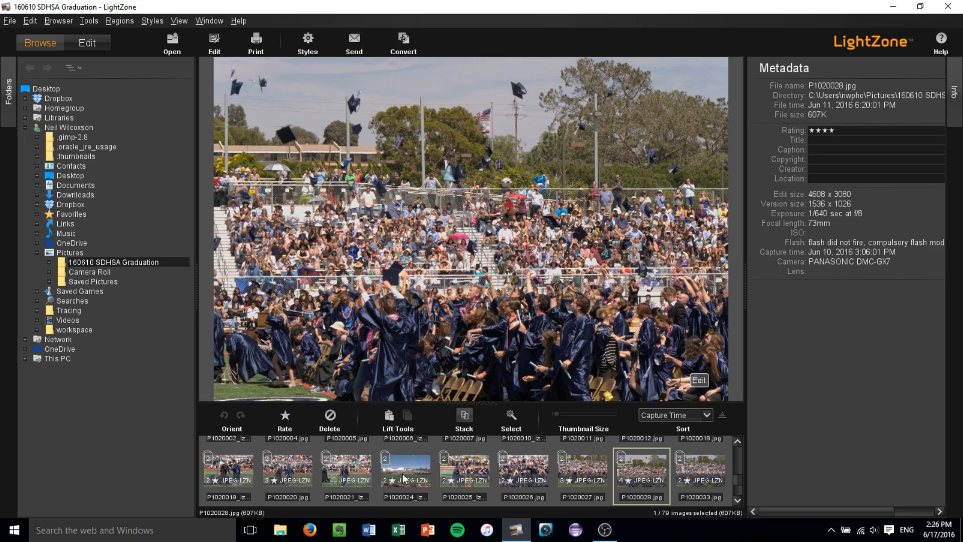
mouse_move(404, 469)
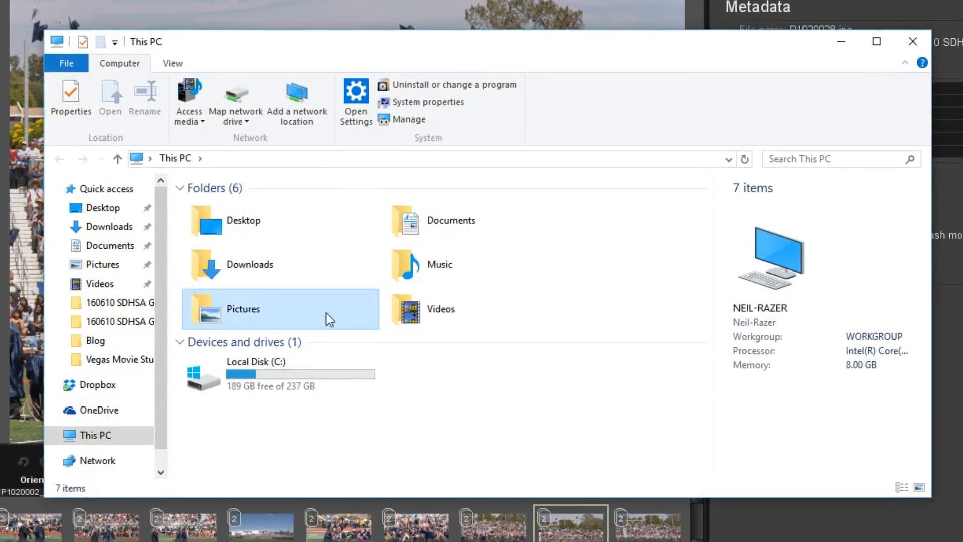
Step: Go into Pictures and show the details of P1010978_lzn.jpg
double_click(243, 308)
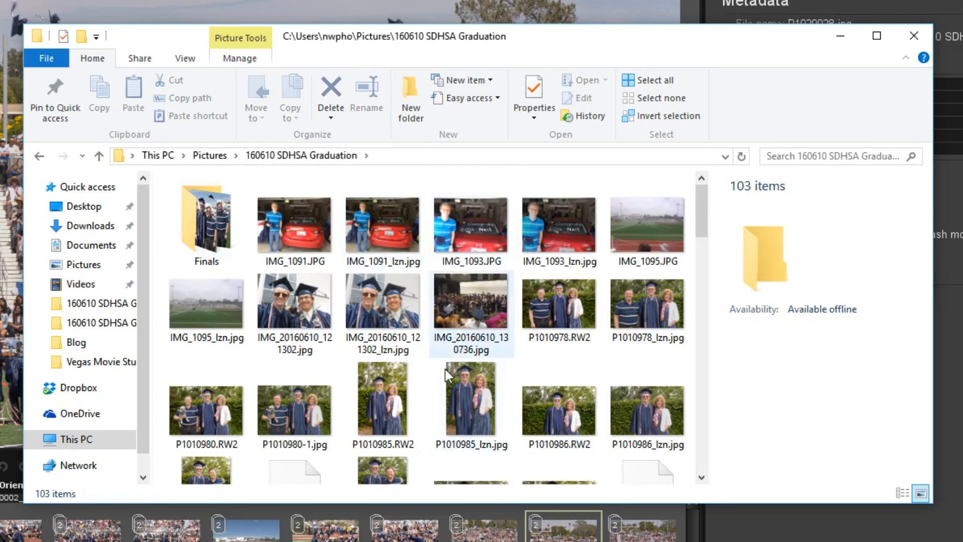
left_click(646, 307)
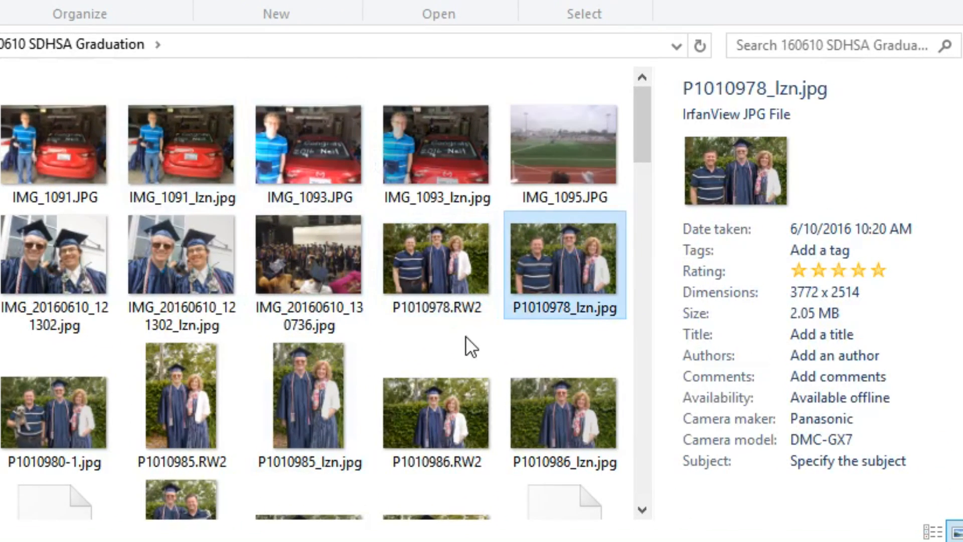
mouse_move(460, 332)
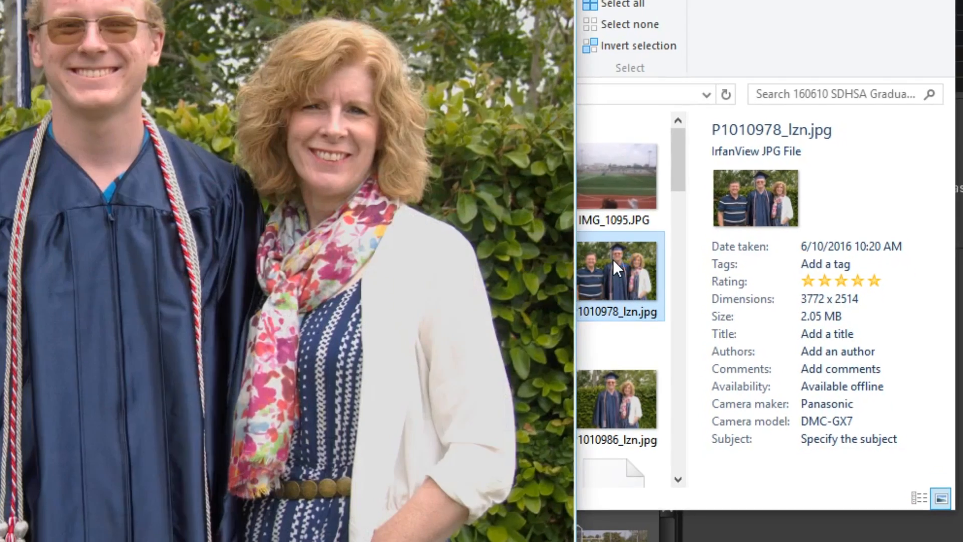
Step: View P1010978_lzn.jpg in IrfanView at its full 3772 x 2514 size
double_click(619, 278)
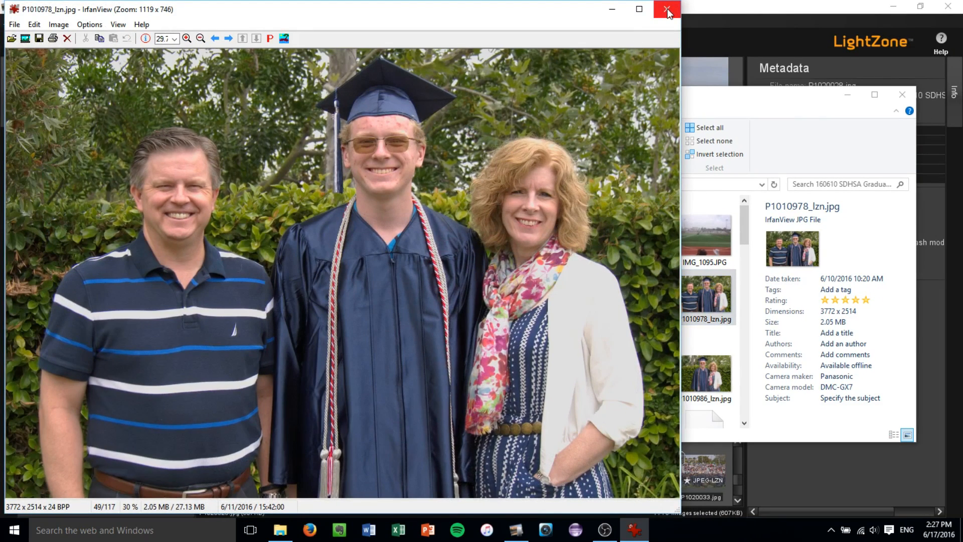
mouse_move(458, 56)
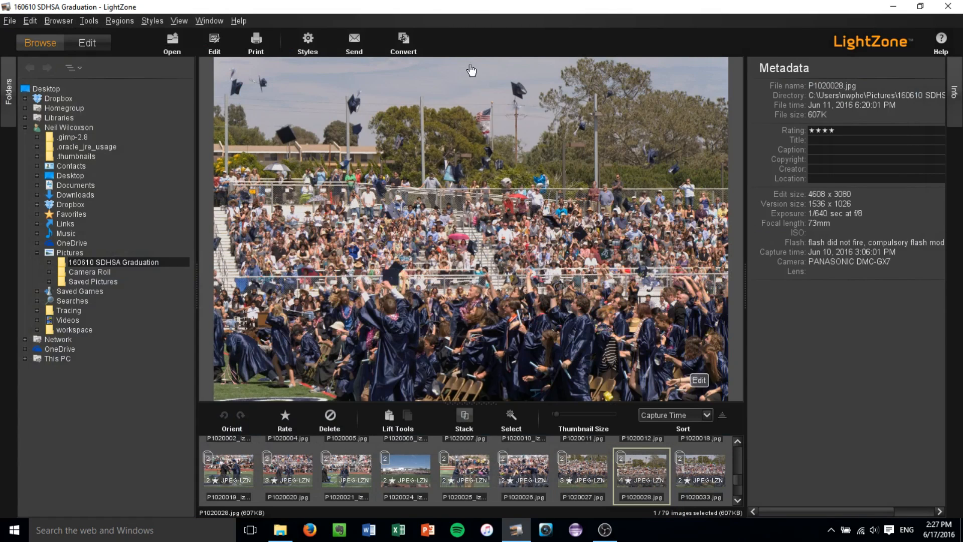
mouse_move(464, 420)
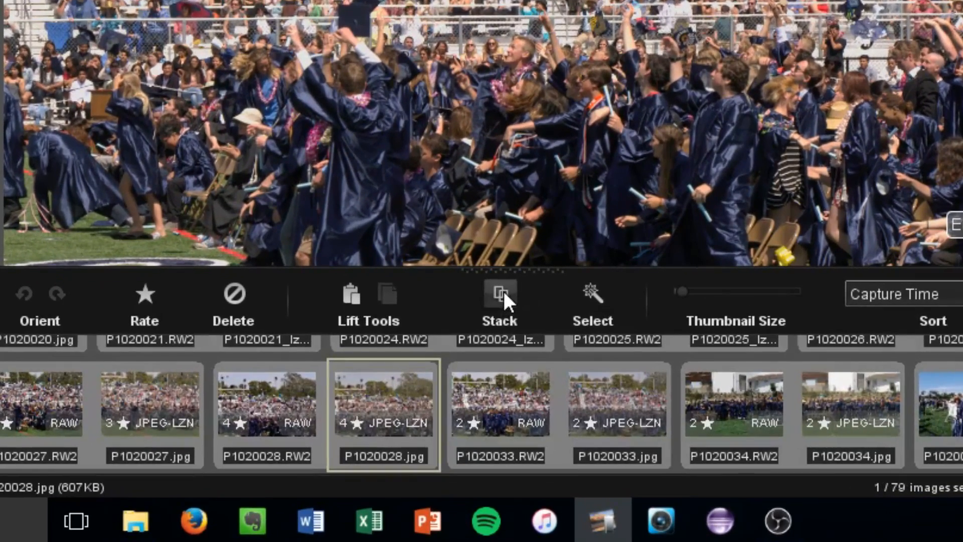
mouse_move(403, 394)
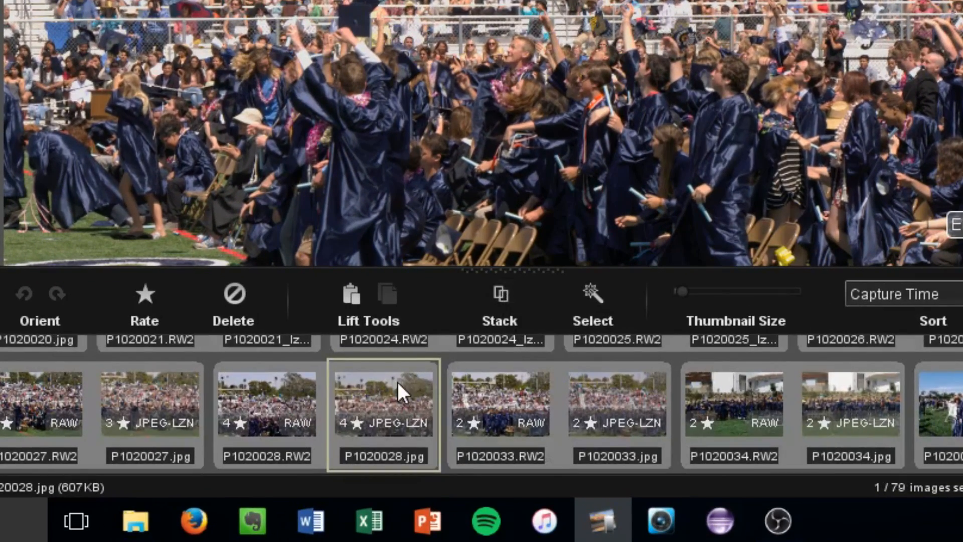
mouse_move(488, 409)
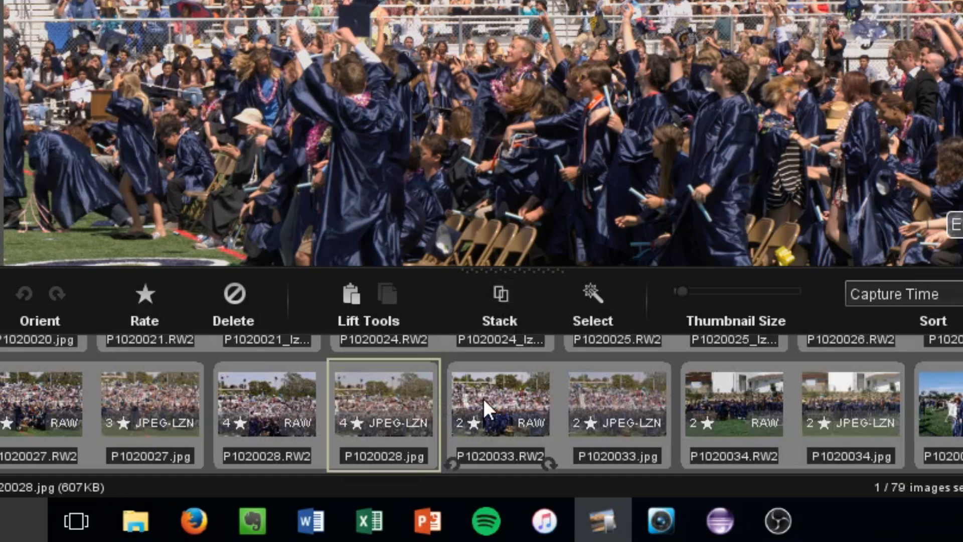
mouse_move(484, 355)
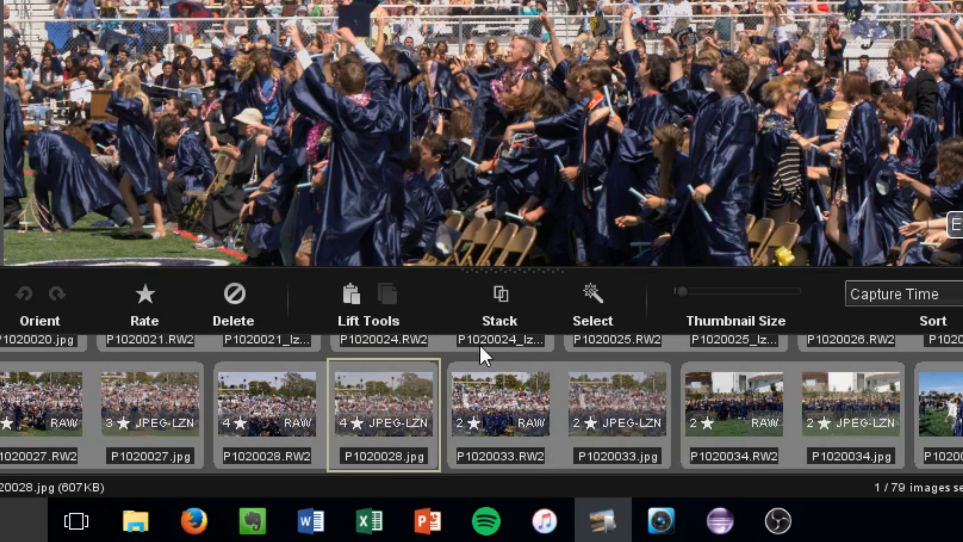
Step: Stack RAW files with their LZN JPEG versions, reducing the folder to 41 items
left_click(498, 294)
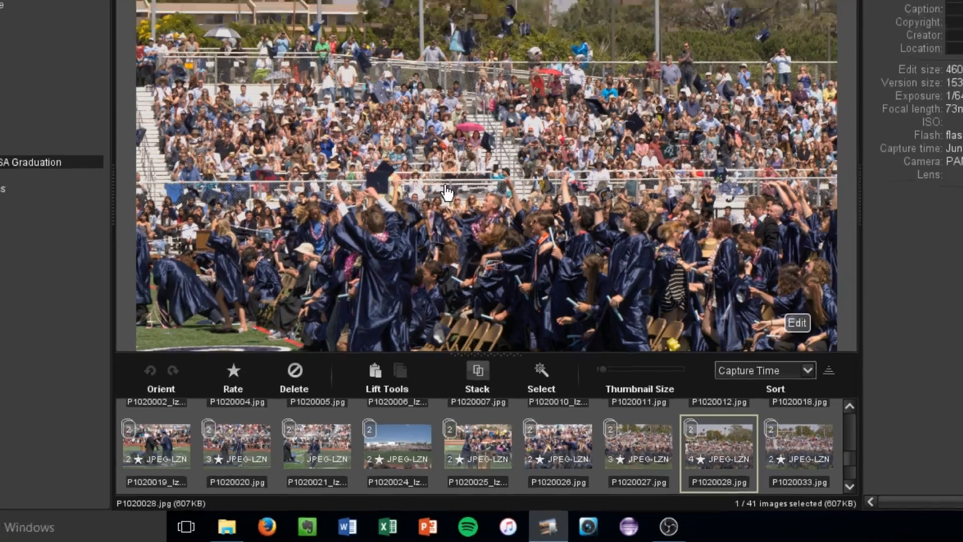
Step: Switch photo P1020028 into Edit mode to inspect its tool stack
left_click(797, 322)
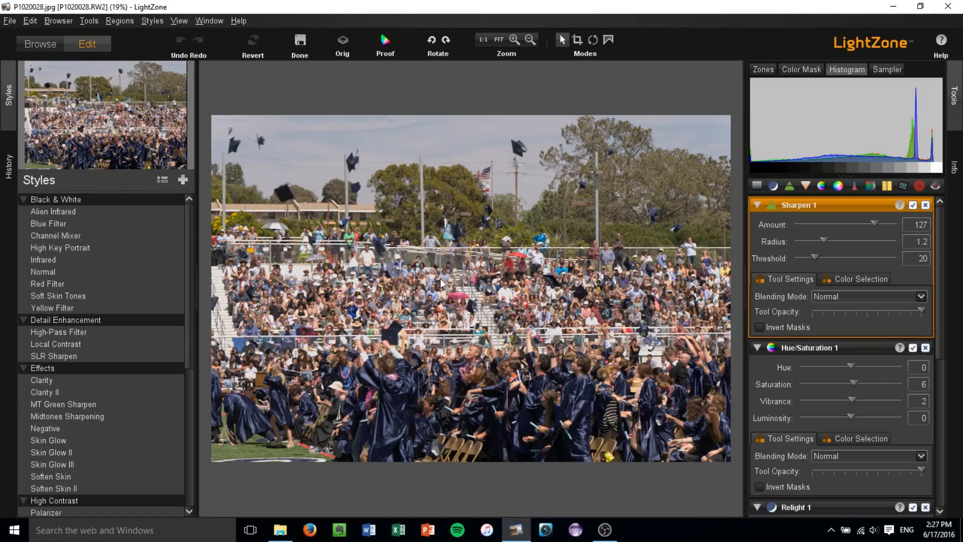
mouse_move(672, 160)
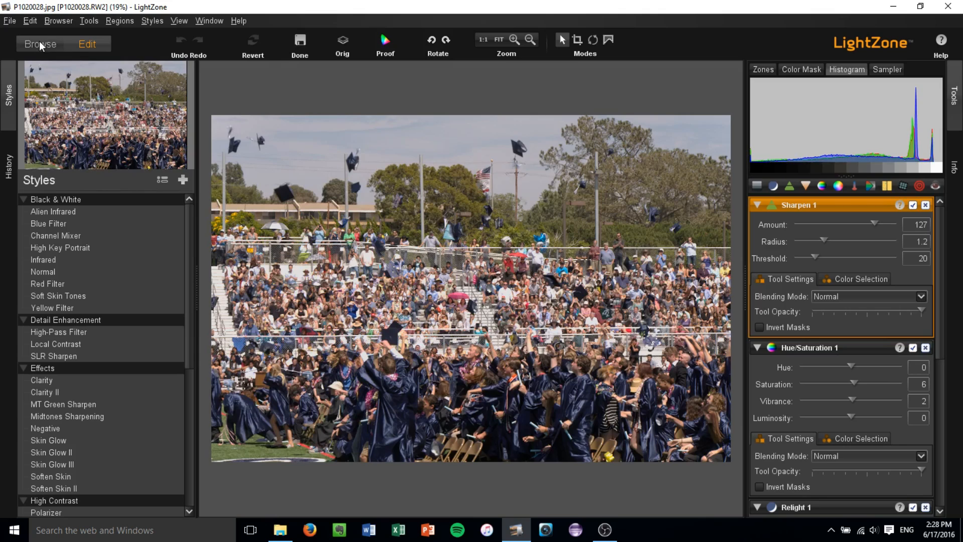
mouse_move(40, 43)
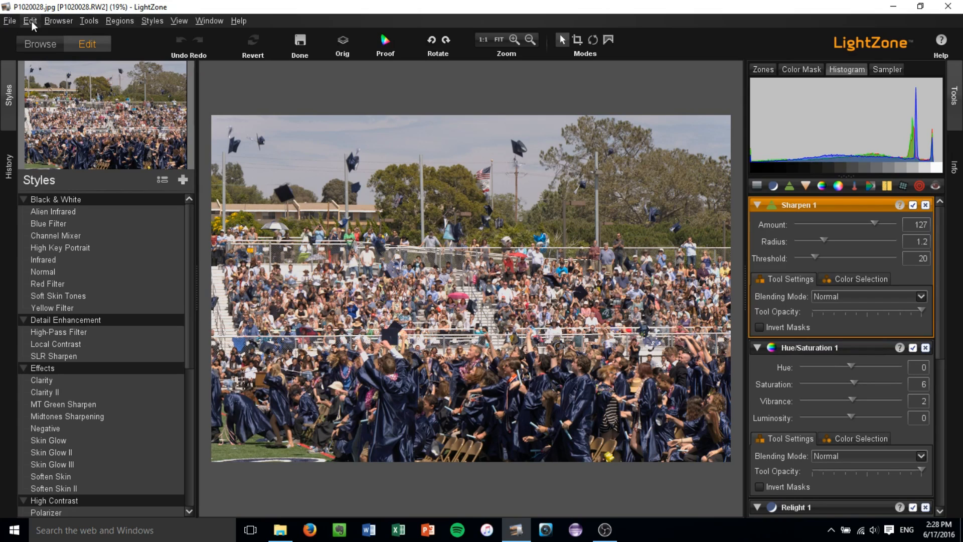
Step: In Preferences > Save, keep JPEG format and the 'Fit within 1536 x 1536' resize limit
left_click(29, 20)
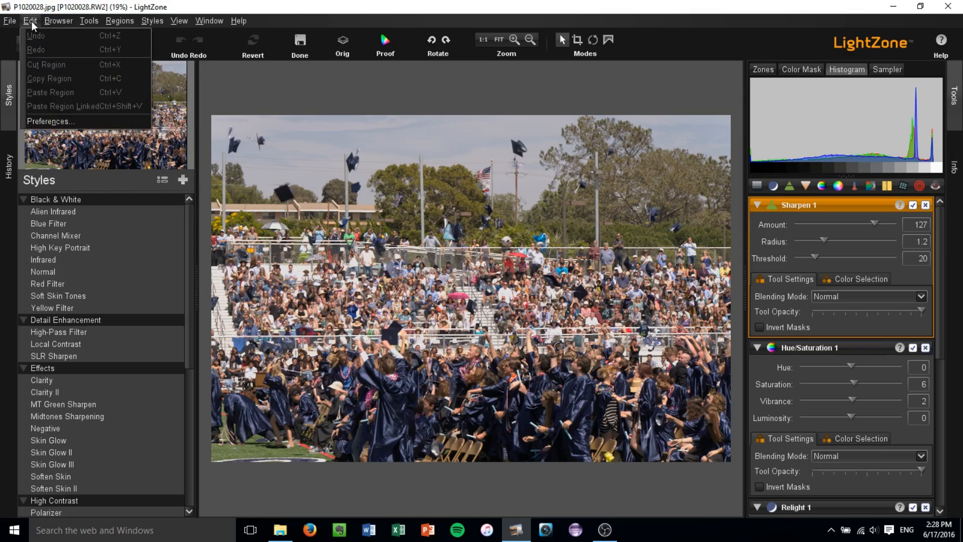
left_click(52, 122)
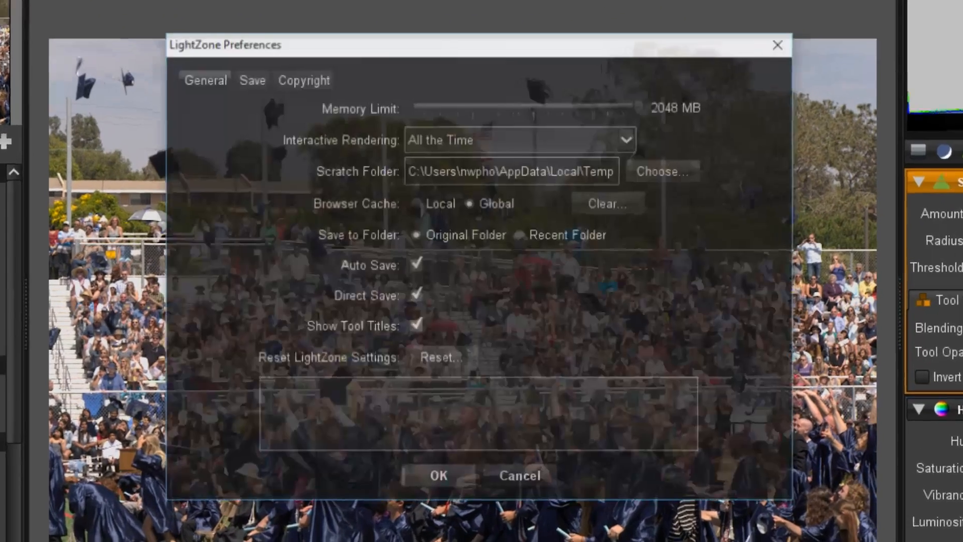
left_click(235, 68)
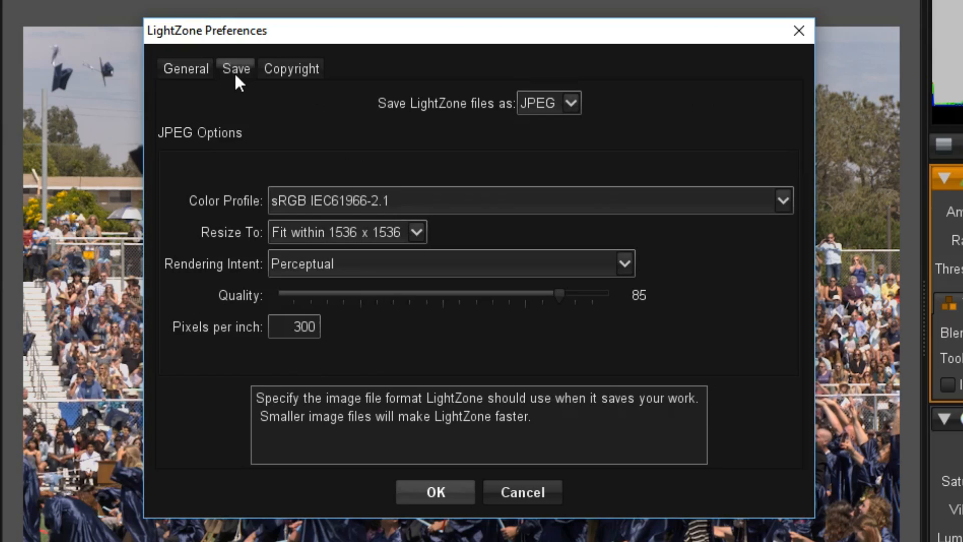
mouse_move(430, 149)
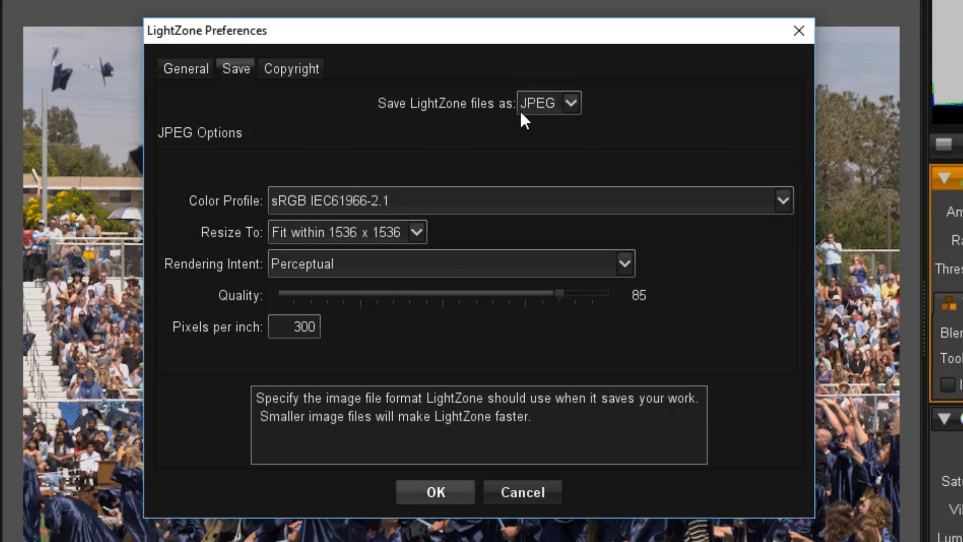
left_click(548, 103)
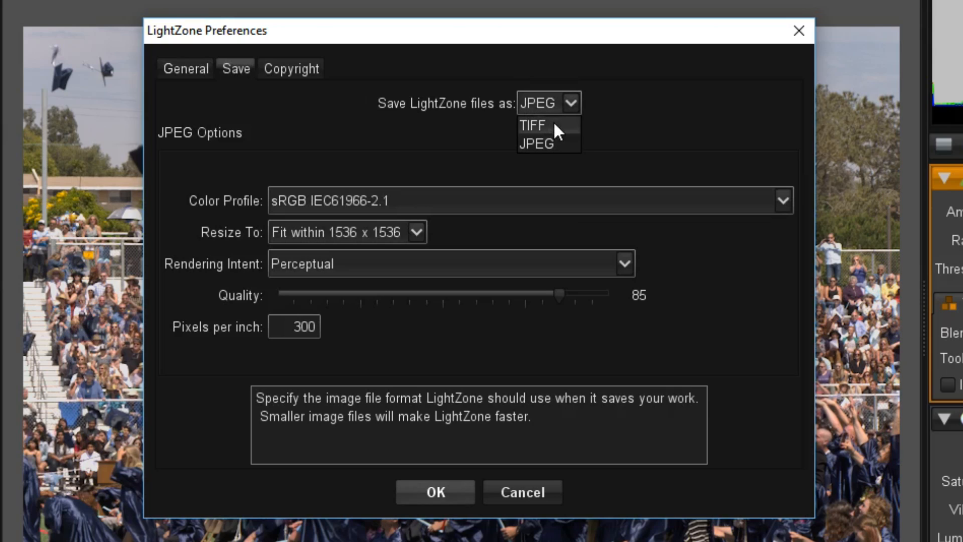
left_click(548, 102)
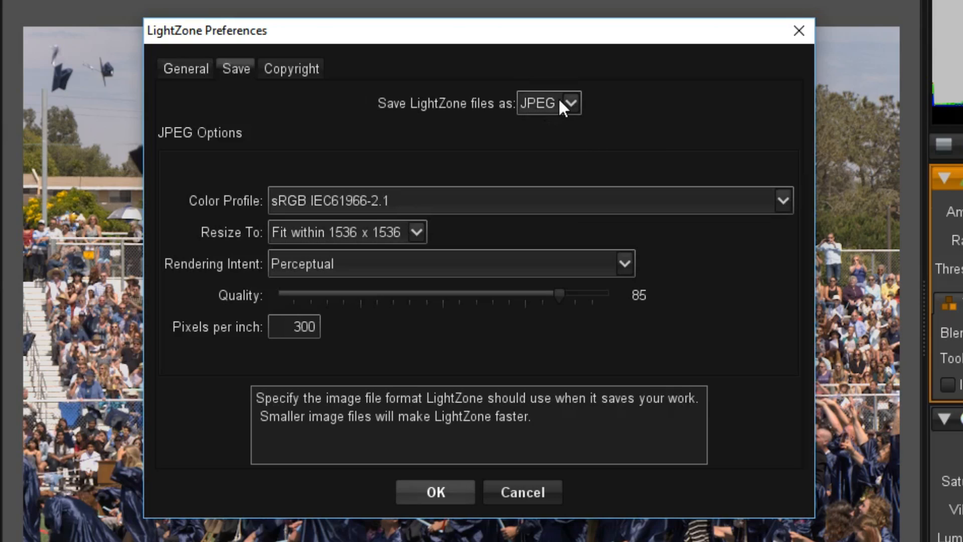
mouse_move(350, 240)
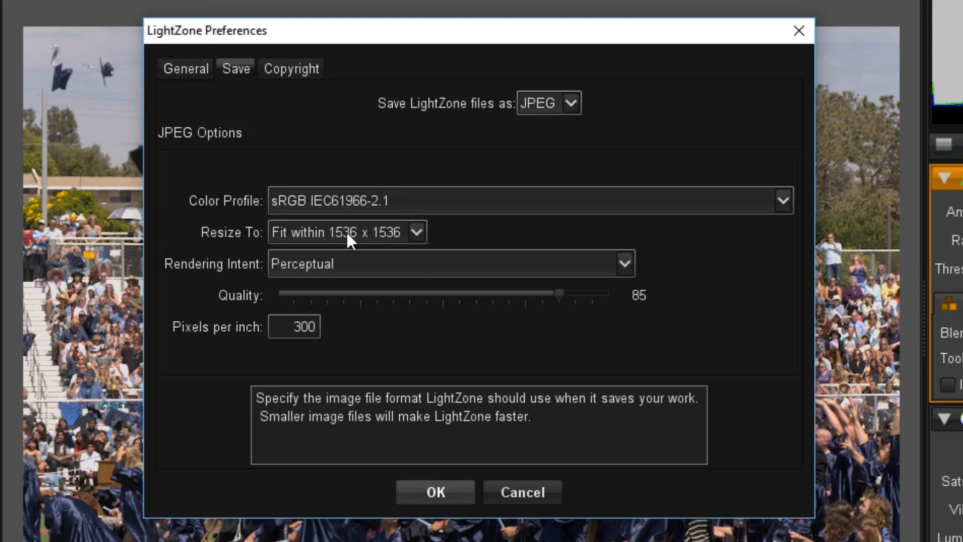
mouse_move(414, 242)
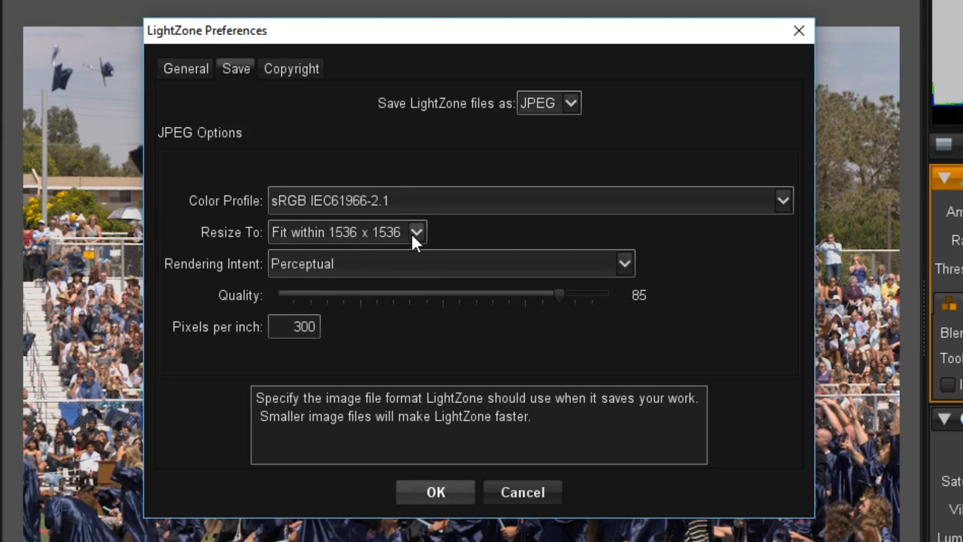
left_click(416, 231)
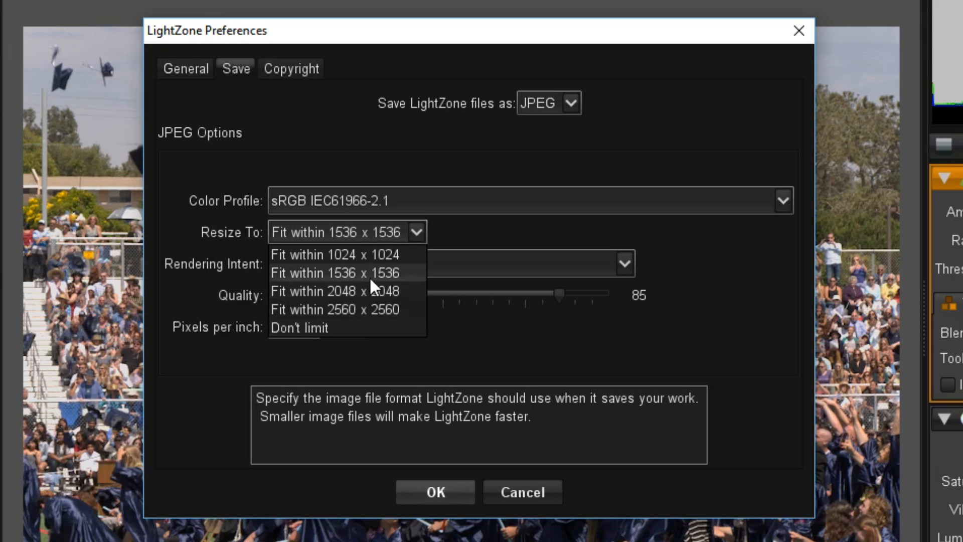
left_click(335, 273)
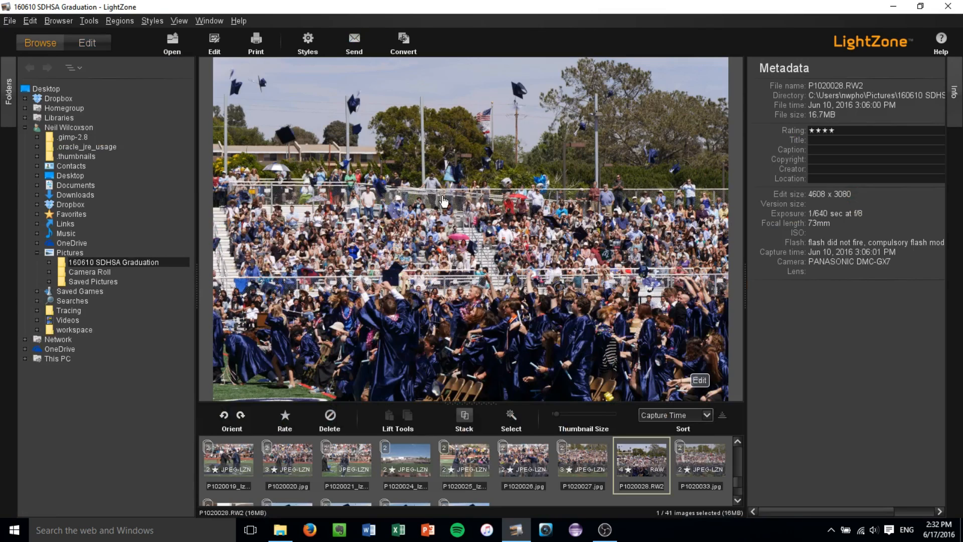
mouse_move(633, 413)
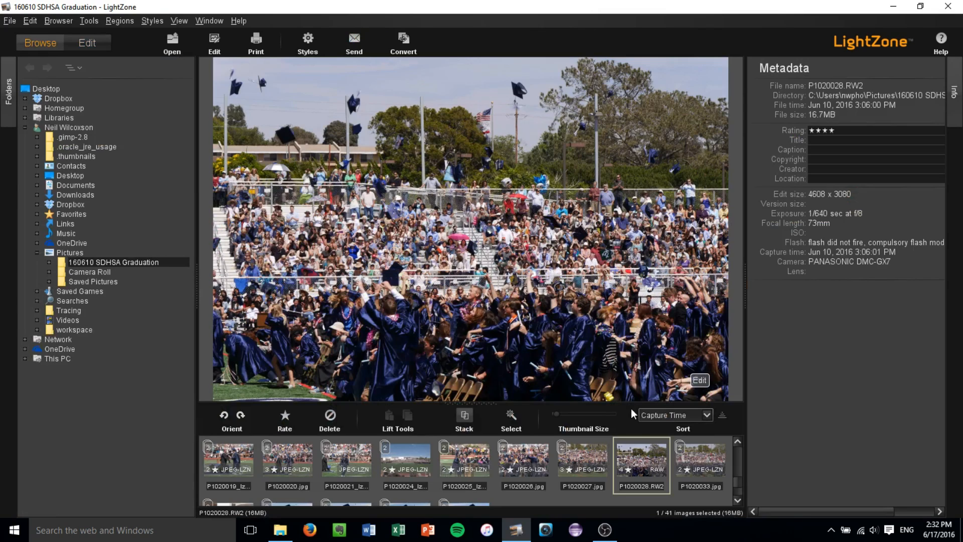
mouse_move(649, 469)
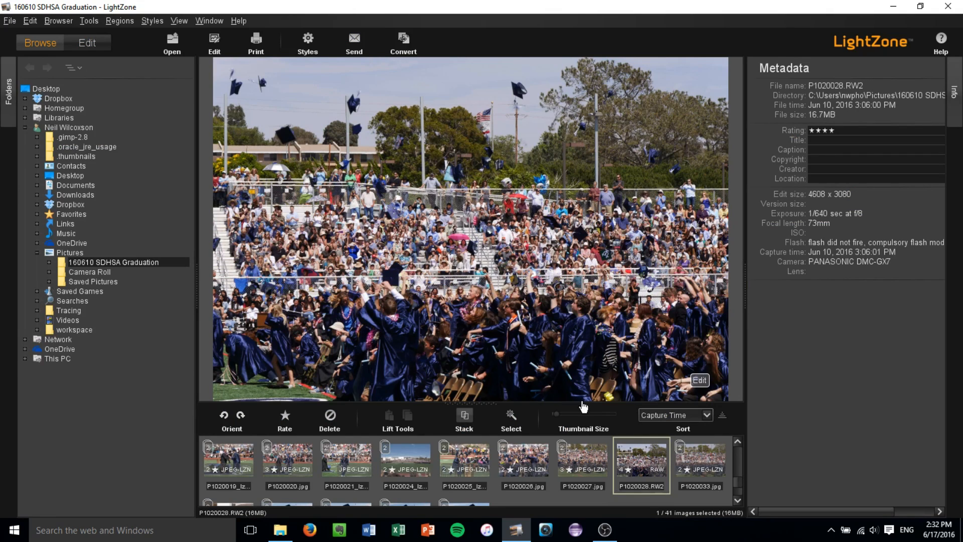
mouse_move(545, 229)
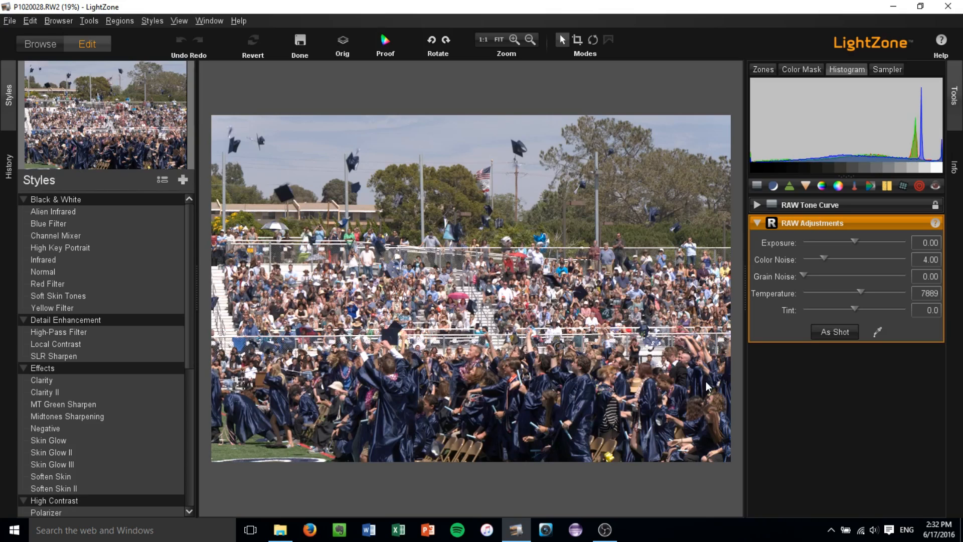
mouse_move(392, 247)
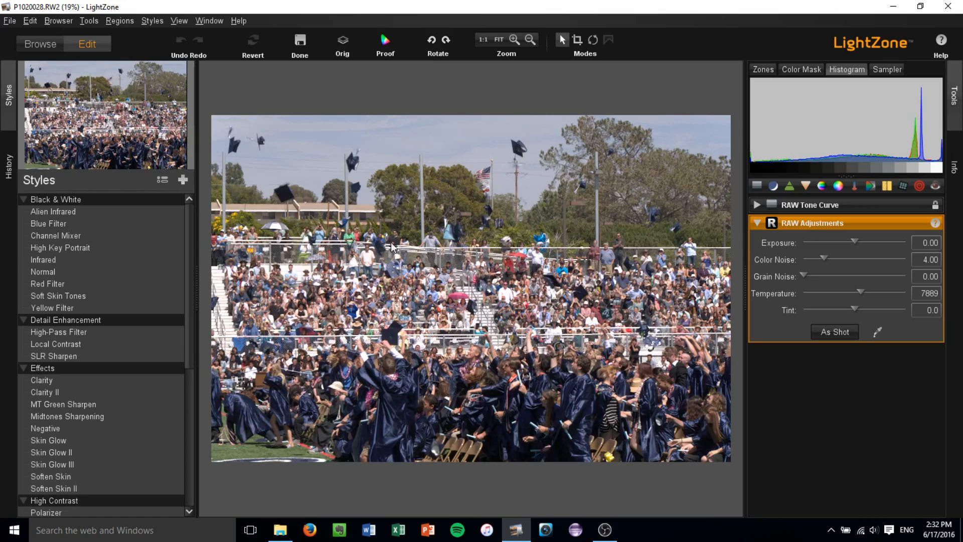
mouse_move(521, 349)
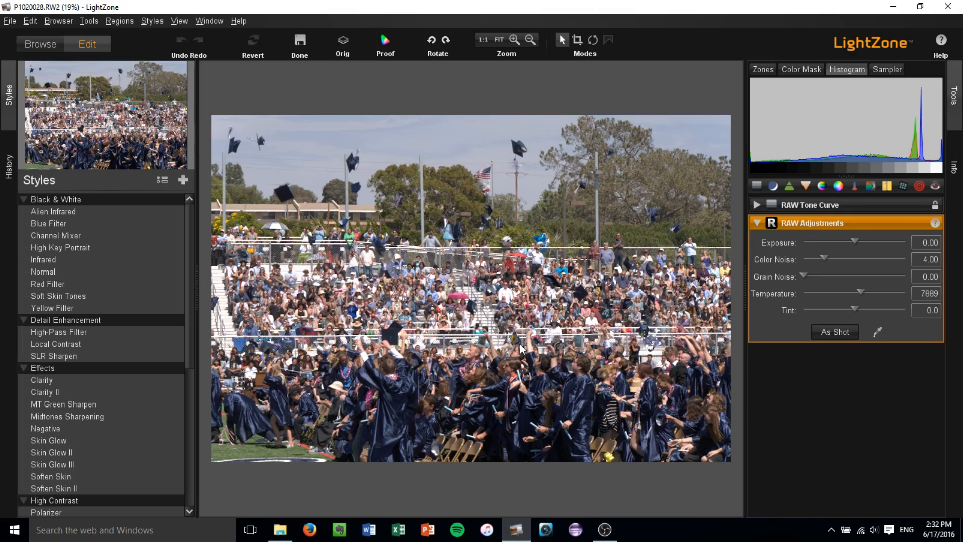
mouse_move(492, 278)
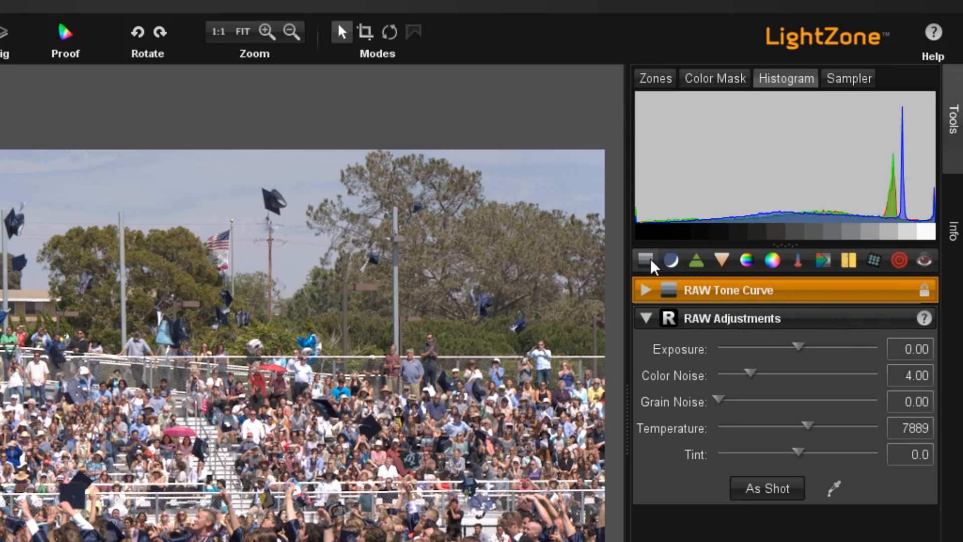
mouse_move(696, 261)
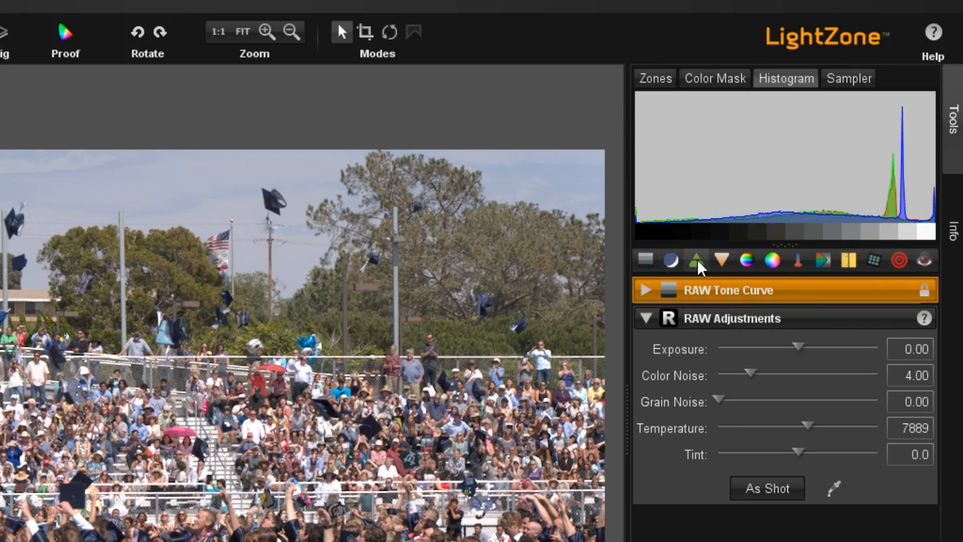
mouse_move(722, 260)
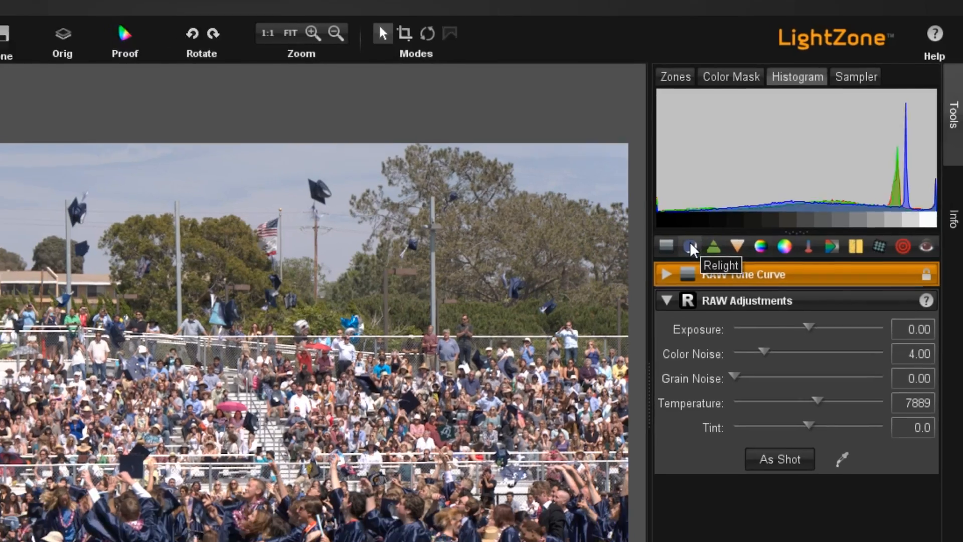
Step: Add a Relight layer with Shadows 1.50 and Detail 1.90
left_click(688, 246)
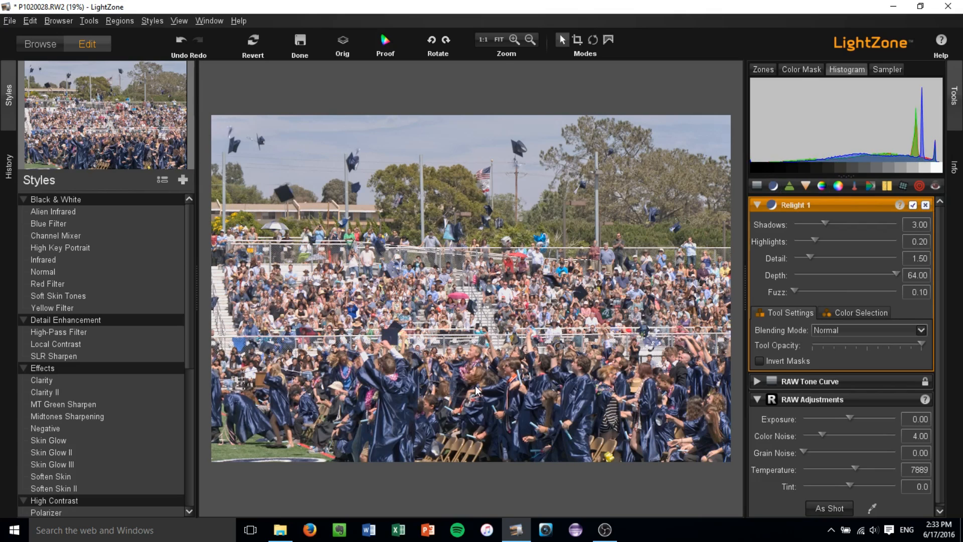
mouse_move(794, 327)
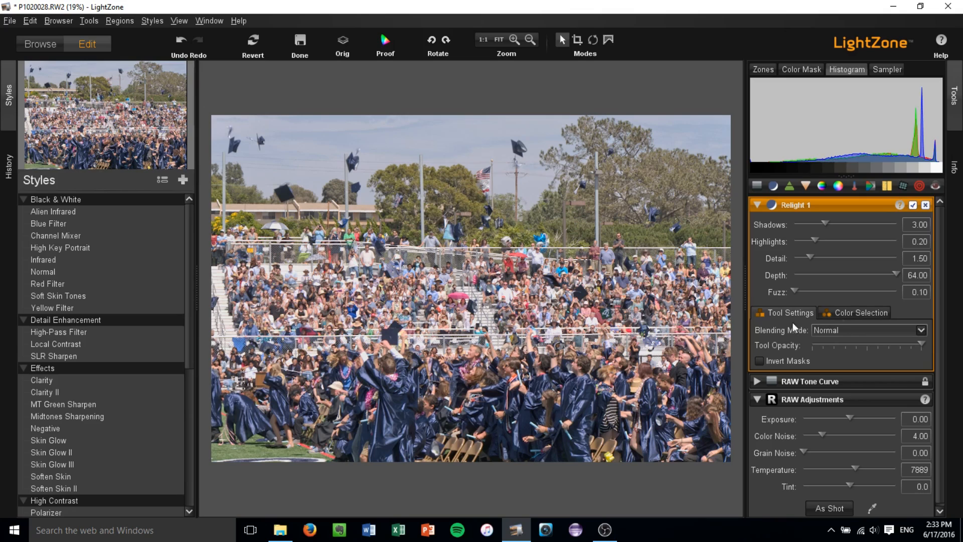
mouse_move(826, 226)
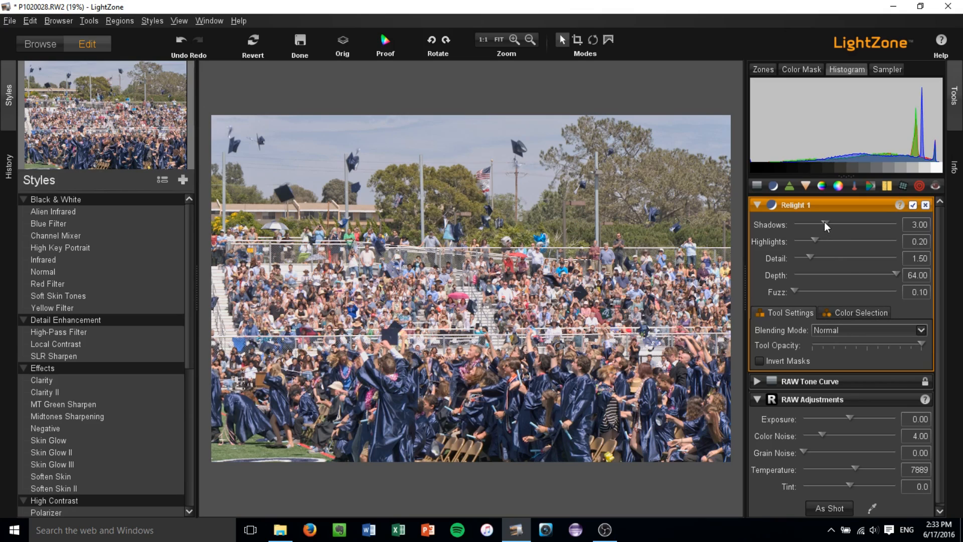
left_click_drag(826, 224, 815, 225)
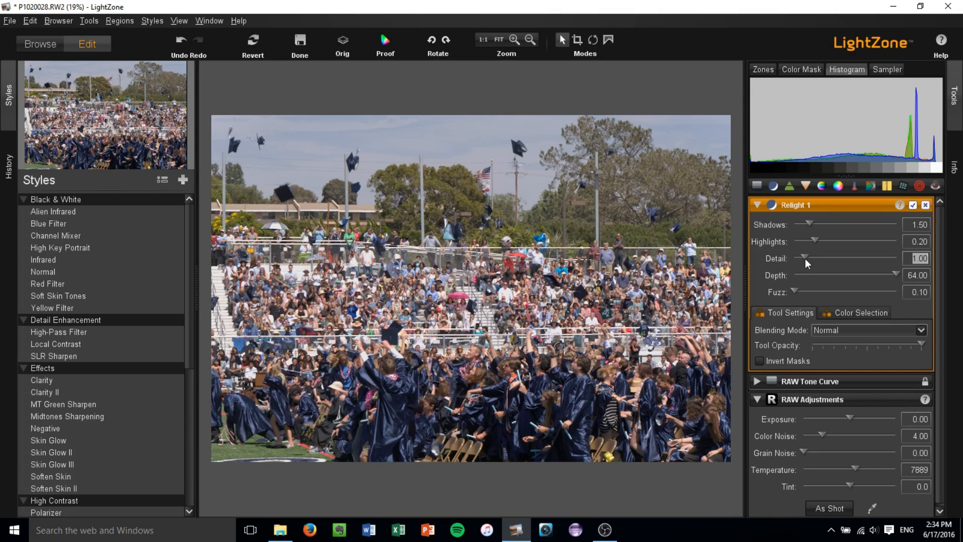
left_click_drag(805, 258, 814, 262)
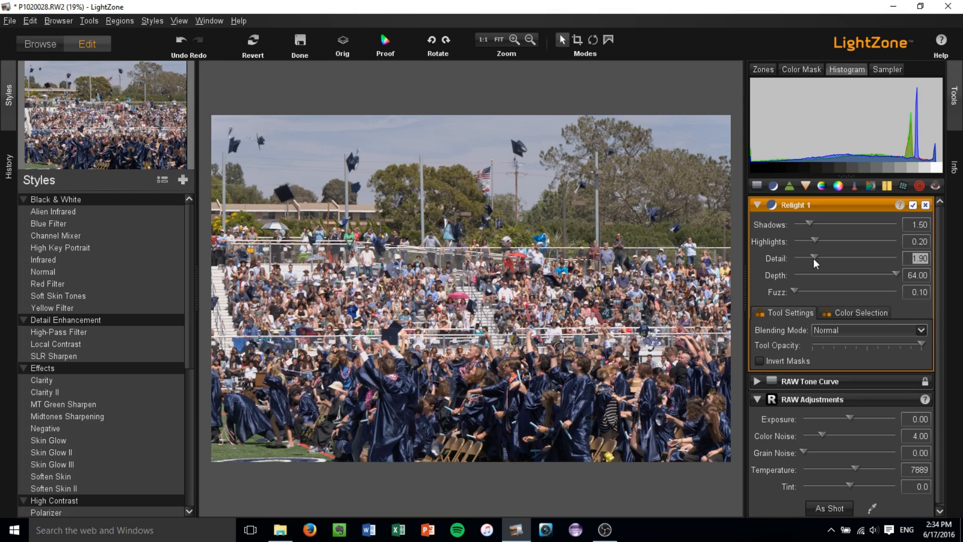
mouse_move(796, 232)
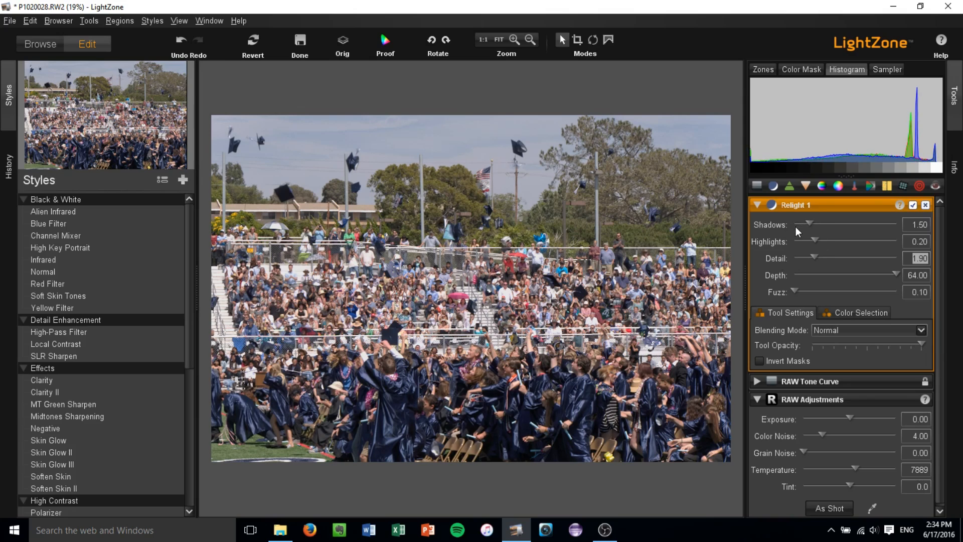
mouse_move(788, 220)
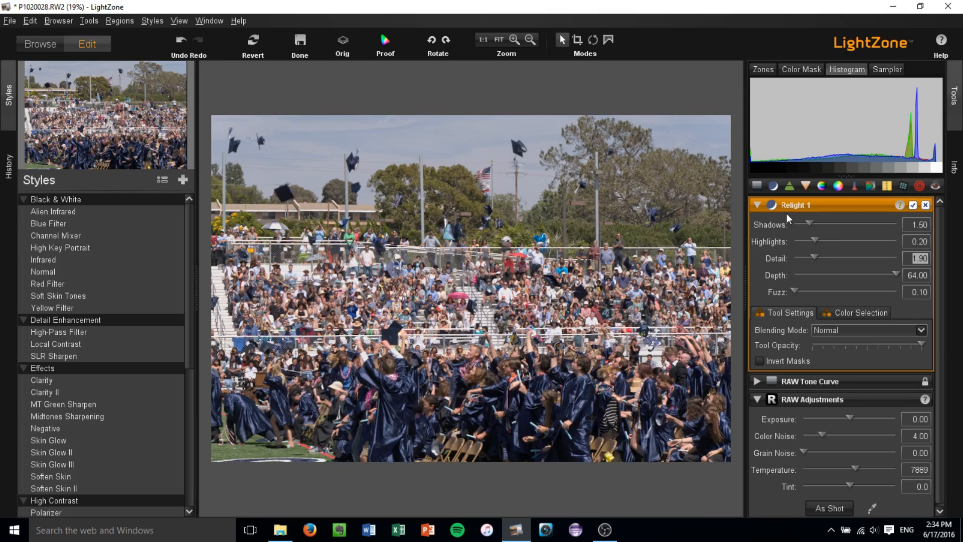
mouse_move(788, 225)
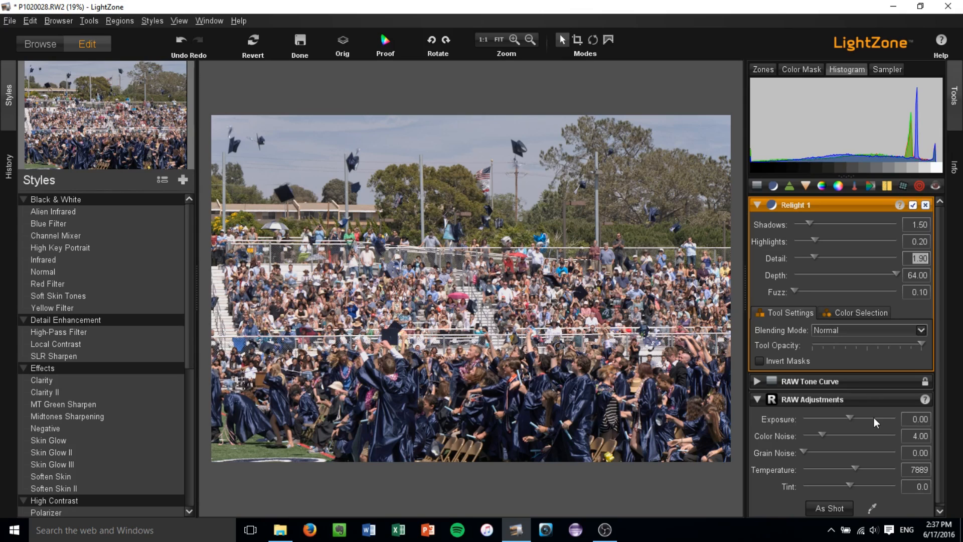
mouse_move(871, 422)
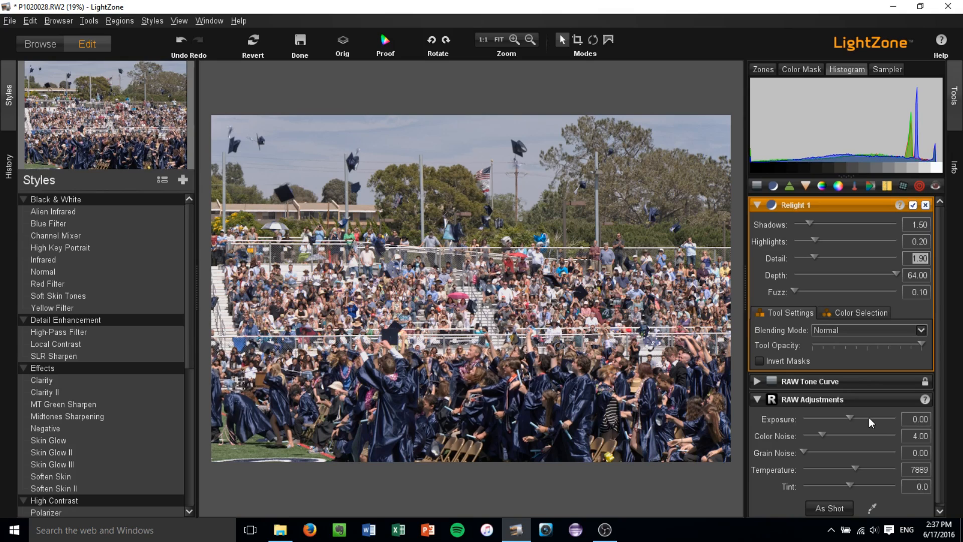
mouse_move(844, 503)
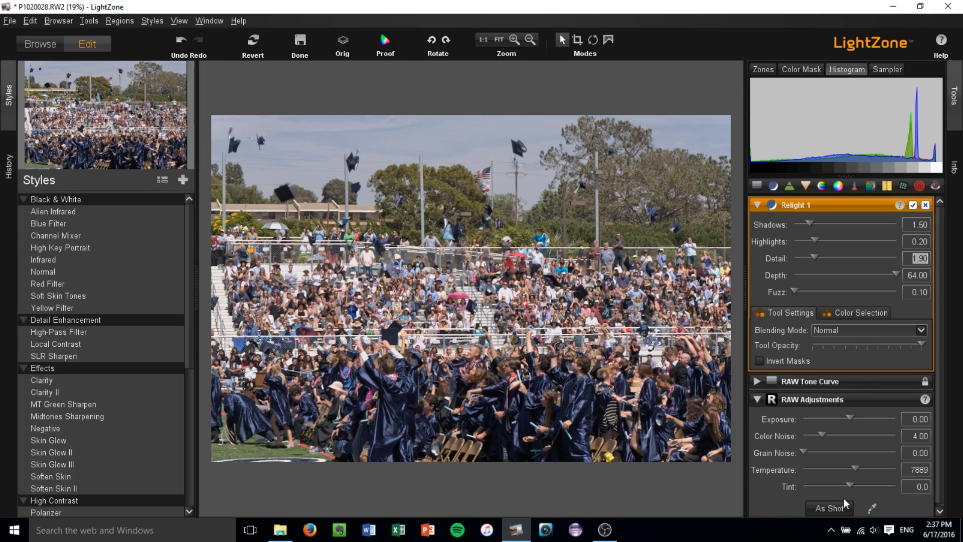
mouse_move(778, 471)
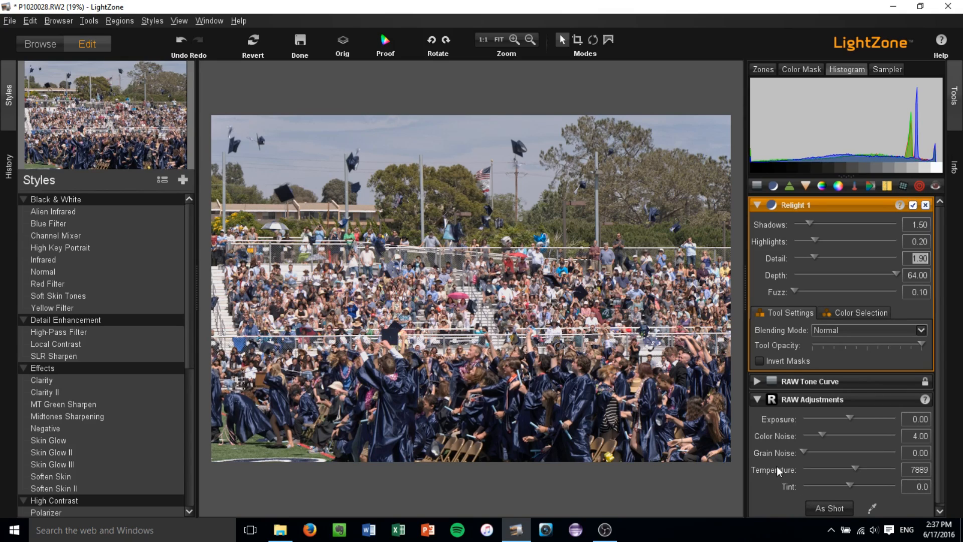
mouse_move(872, 513)
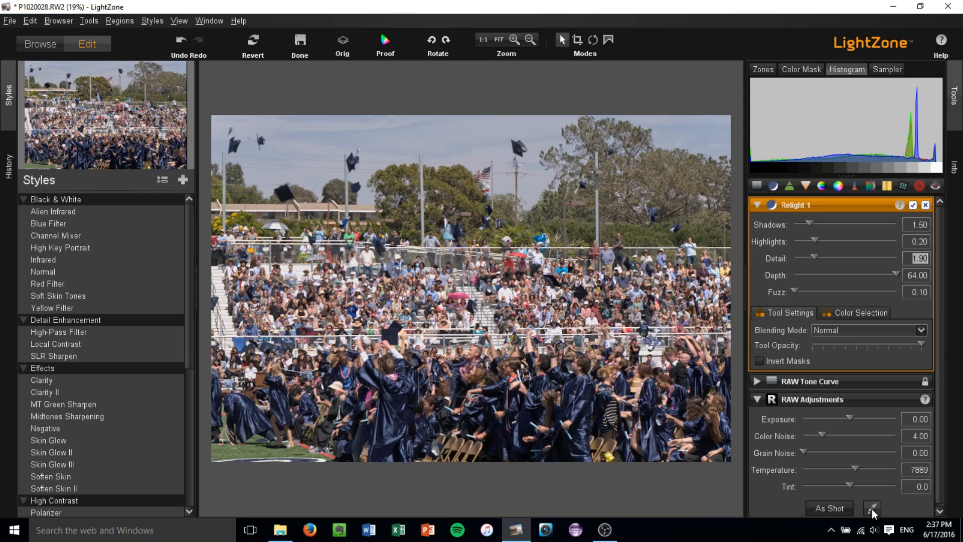
mouse_move(872, 509)
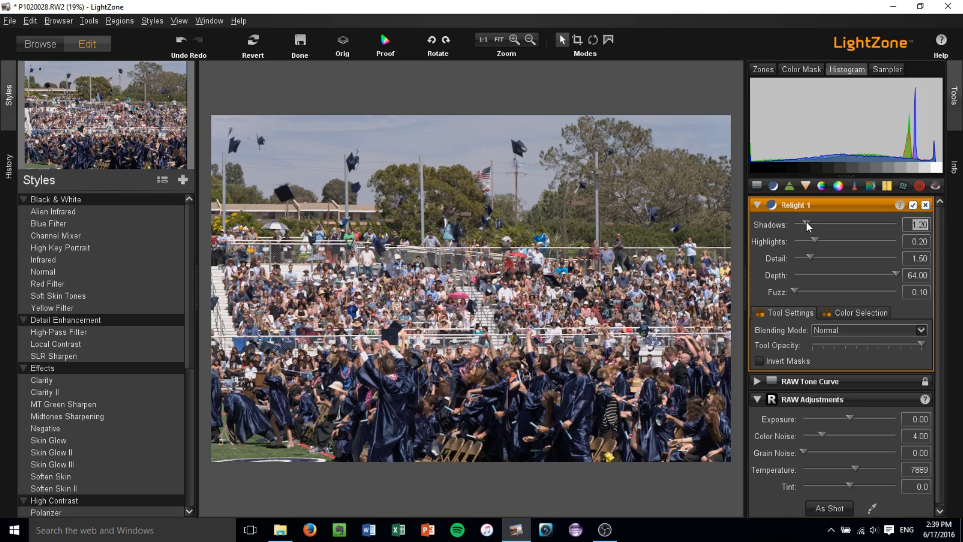
Step: Leave Edit mode and return to the Browse view of the graduation folder
left_click(39, 43)
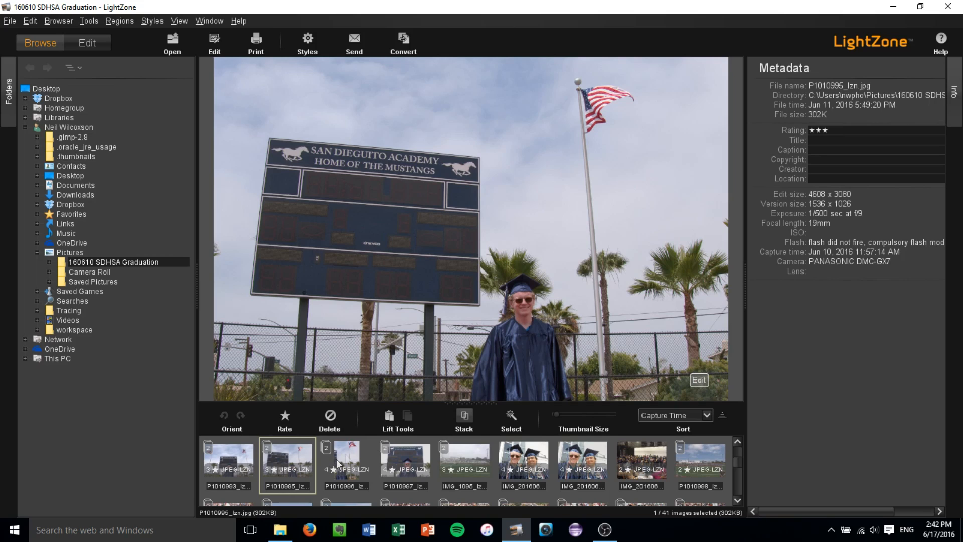
Step: Select the edited P1020028 thumbnail in the Browse filmstrip
left_click(346, 460)
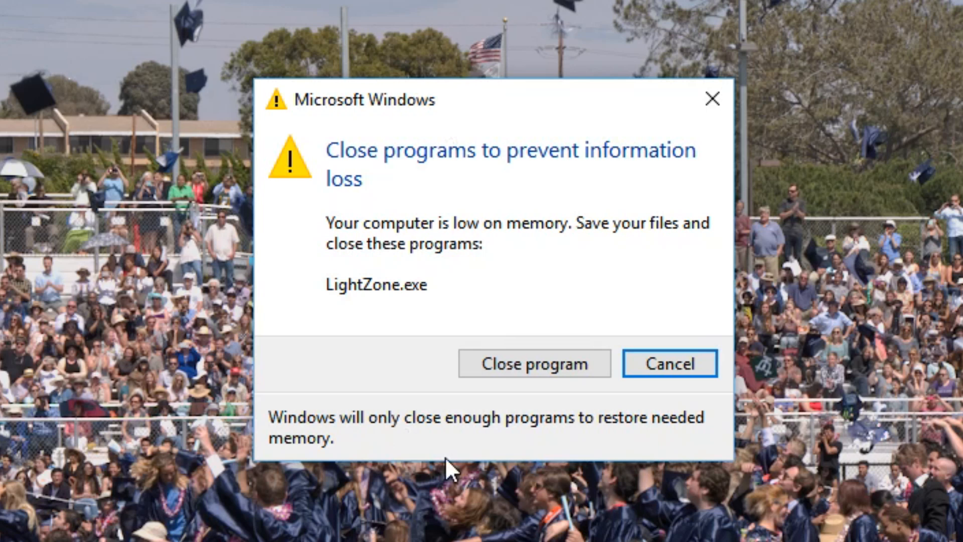
mouse_move(410, 154)
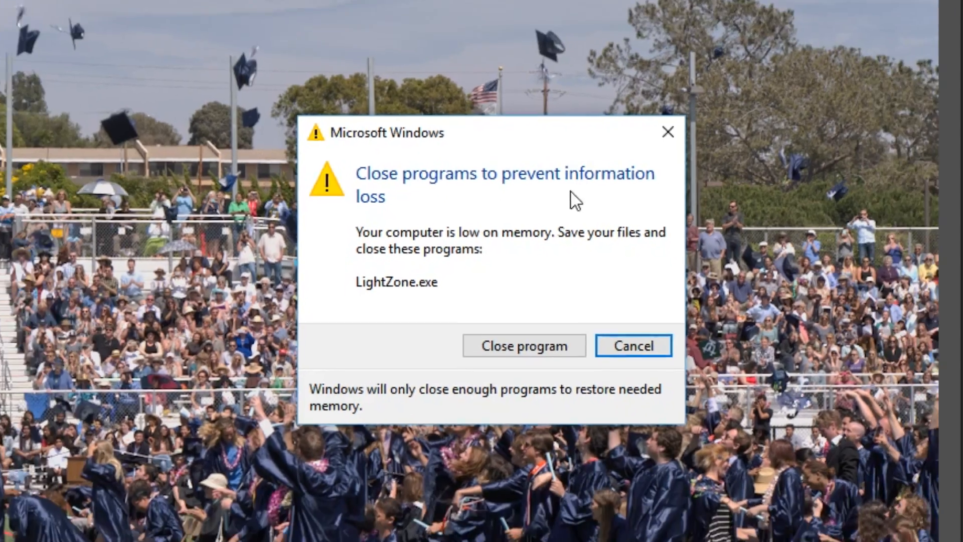
Step: Close LightZone from the low-memory dialog and relaunch it without resetting its settings
left_click(633, 345)
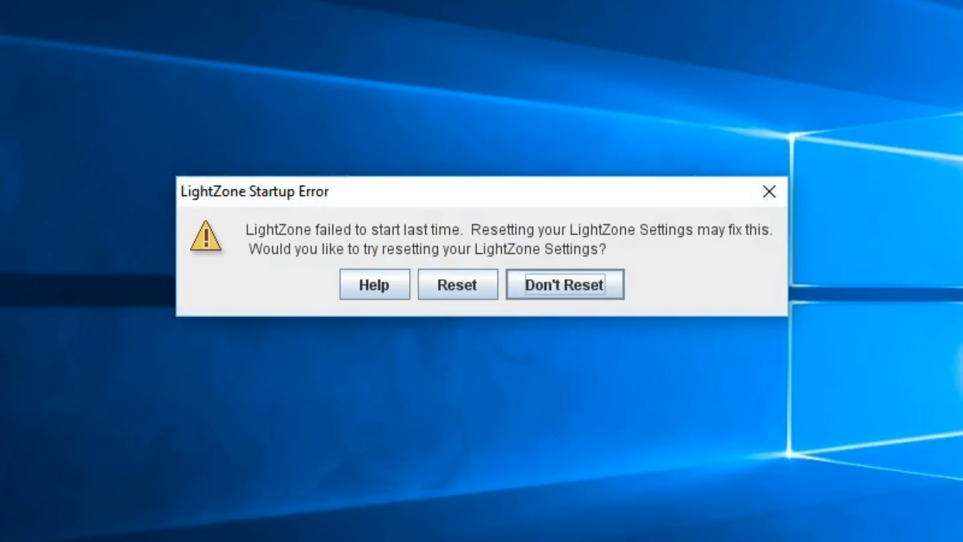
mouse_move(427, 251)
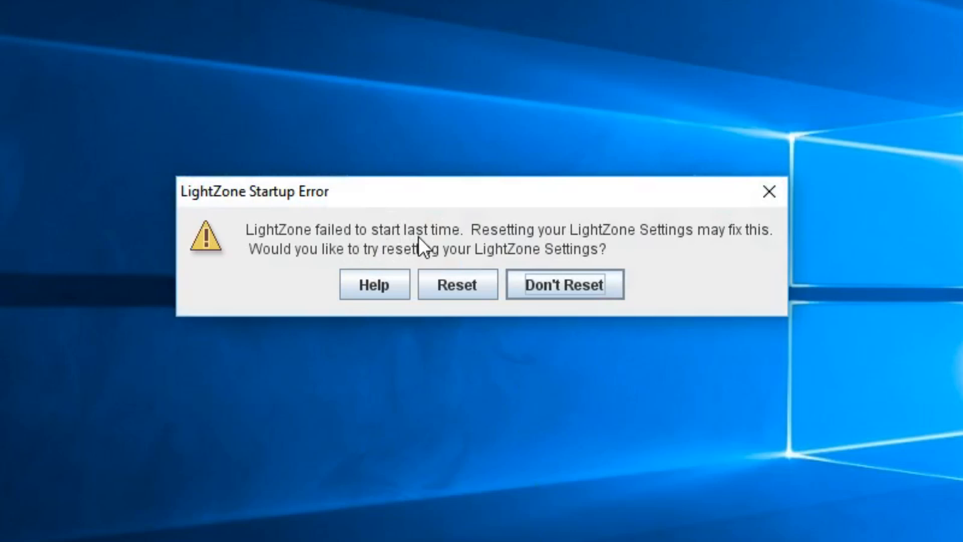
mouse_move(582, 307)
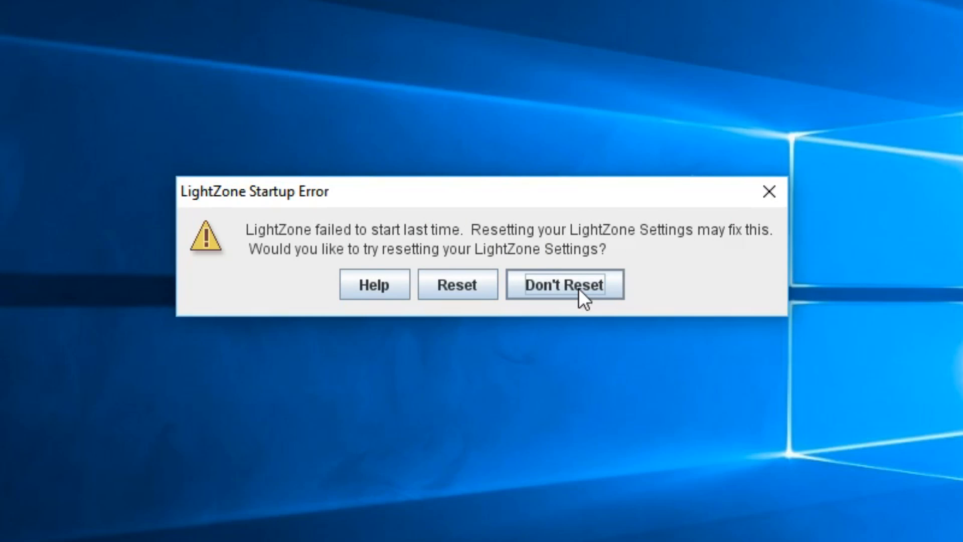
left_click(563, 284)
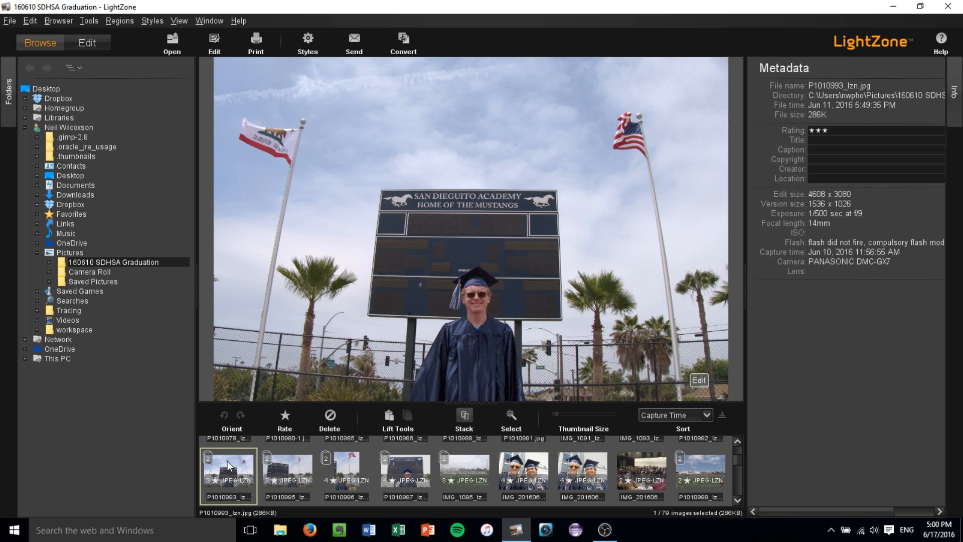
mouse_move(459, 469)
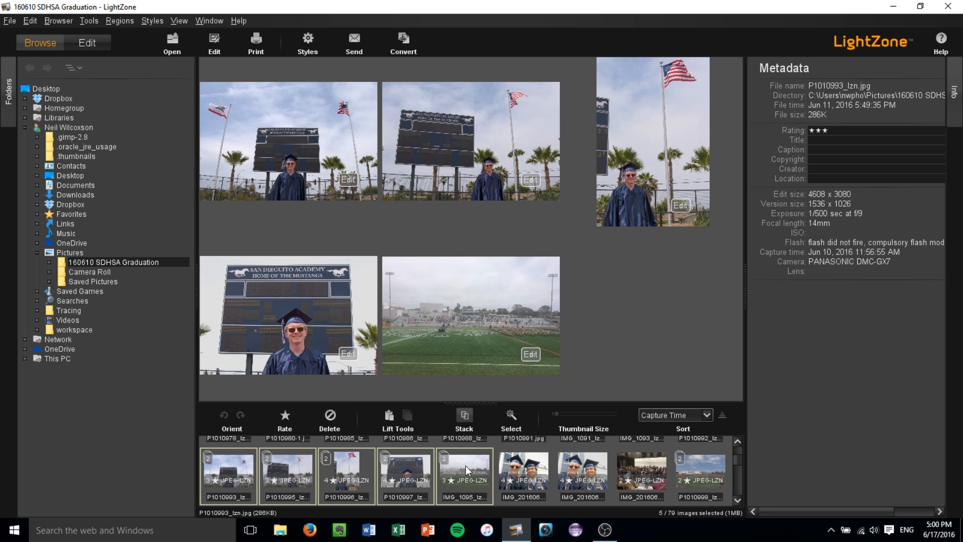
mouse_move(555, 286)
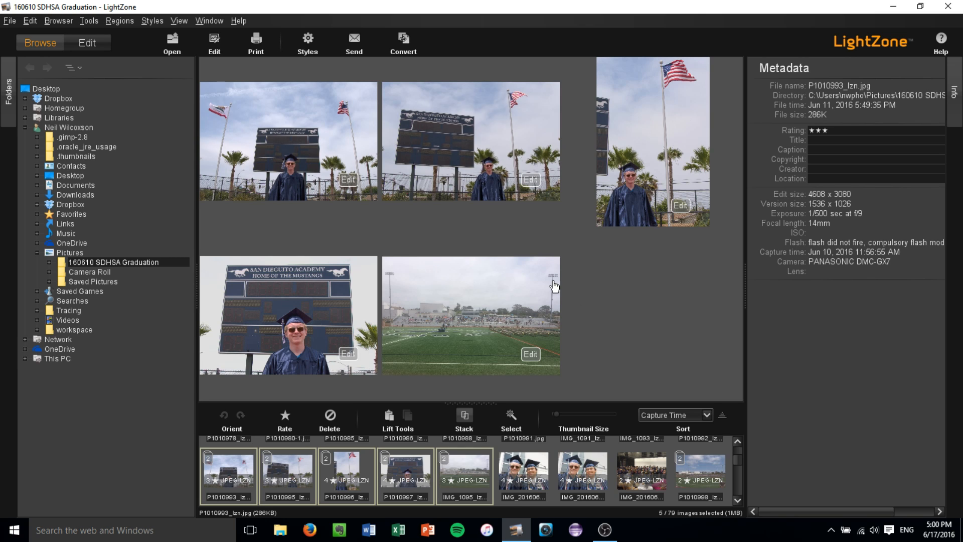
mouse_move(432, 204)
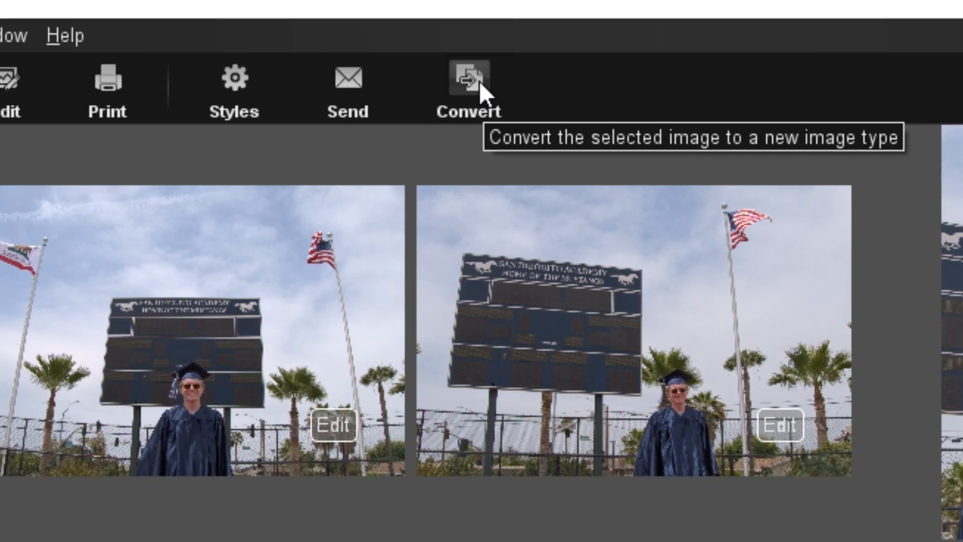
Step: Start Convert for the five selected photos, bringing up Batch Processing at JPEG quality 90
left_click(468, 89)
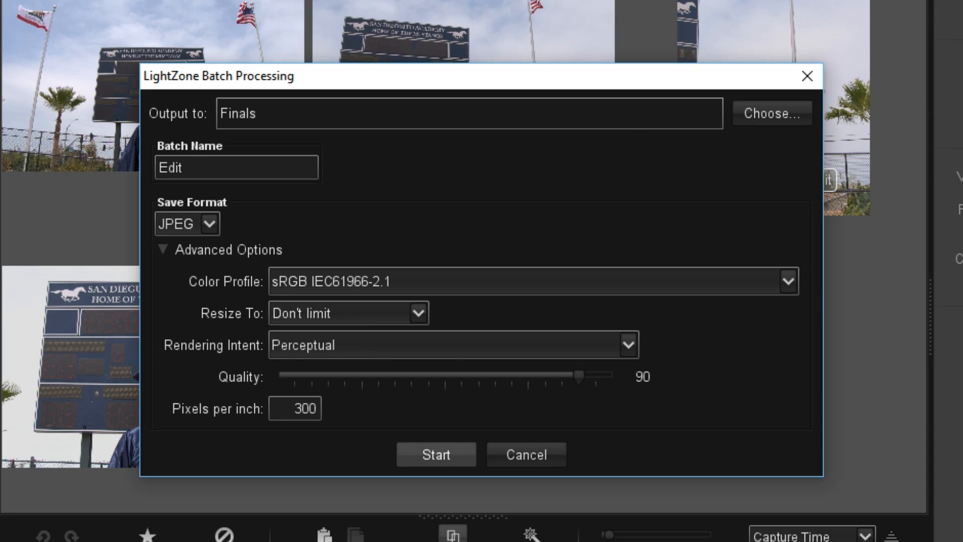
mouse_move(757, 139)
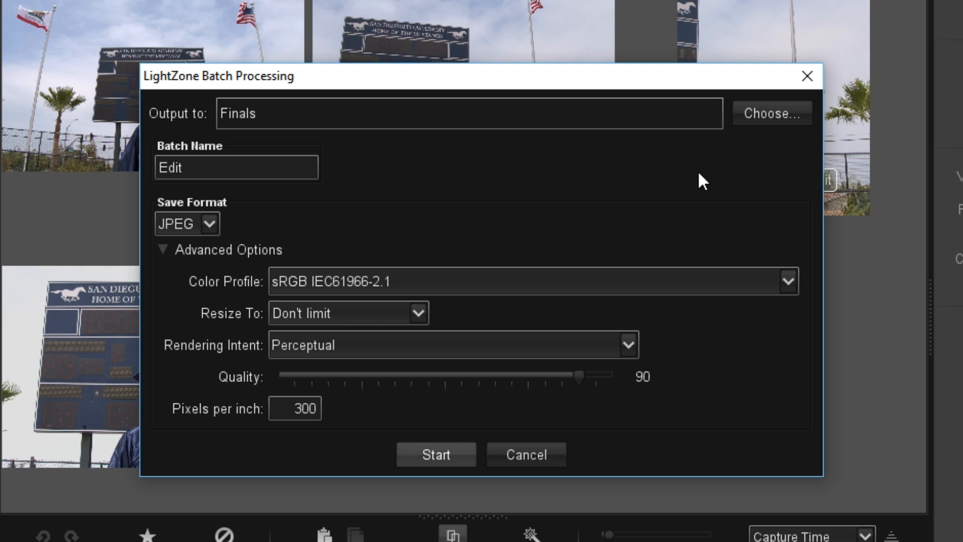
mouse_move(772, 114)
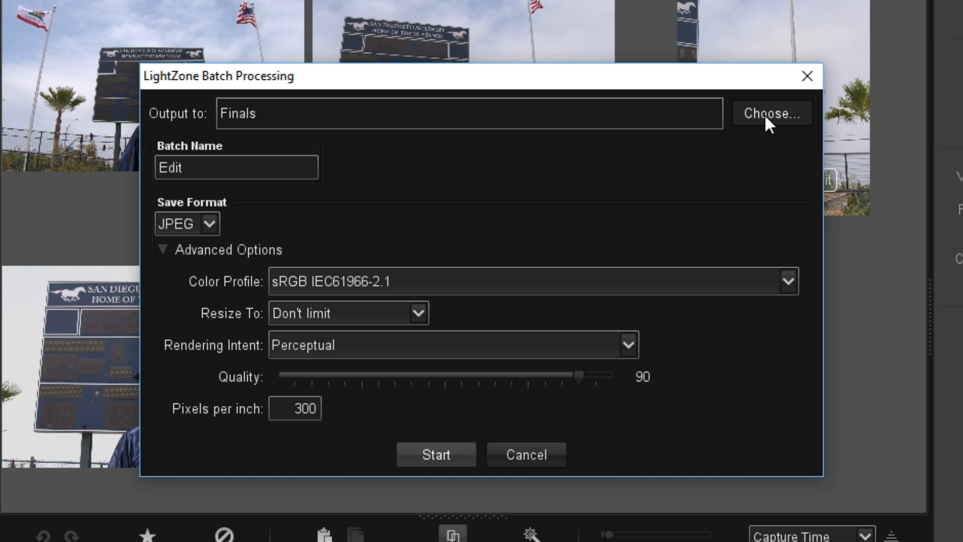
Step: Change the batch output folder from Finals to the Desktop
left_click(770, 114)
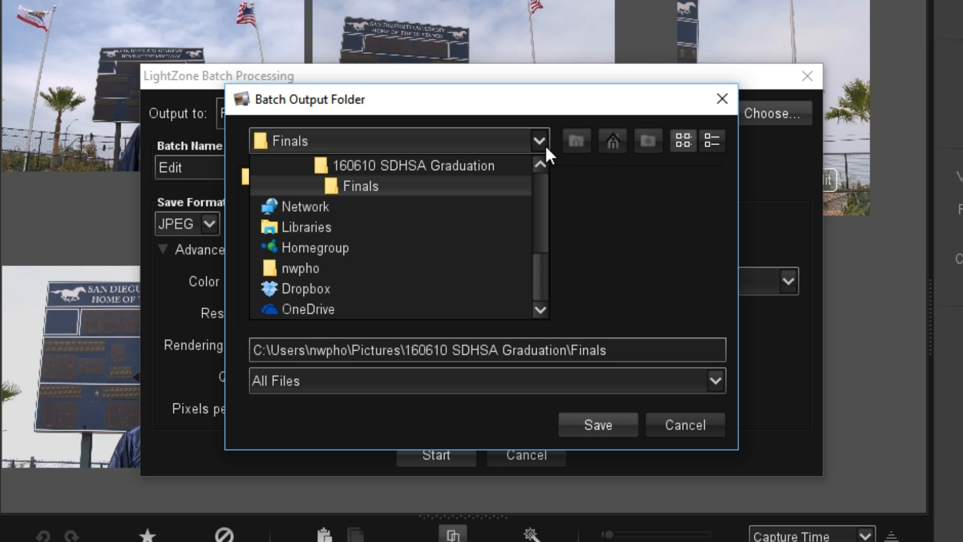
mouse_move(444, 277)
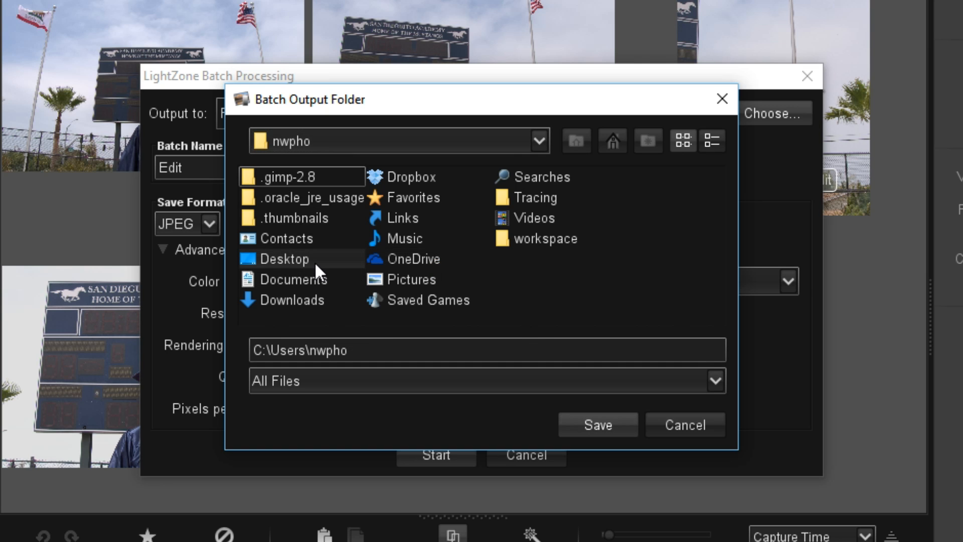
left_click(284, 259)
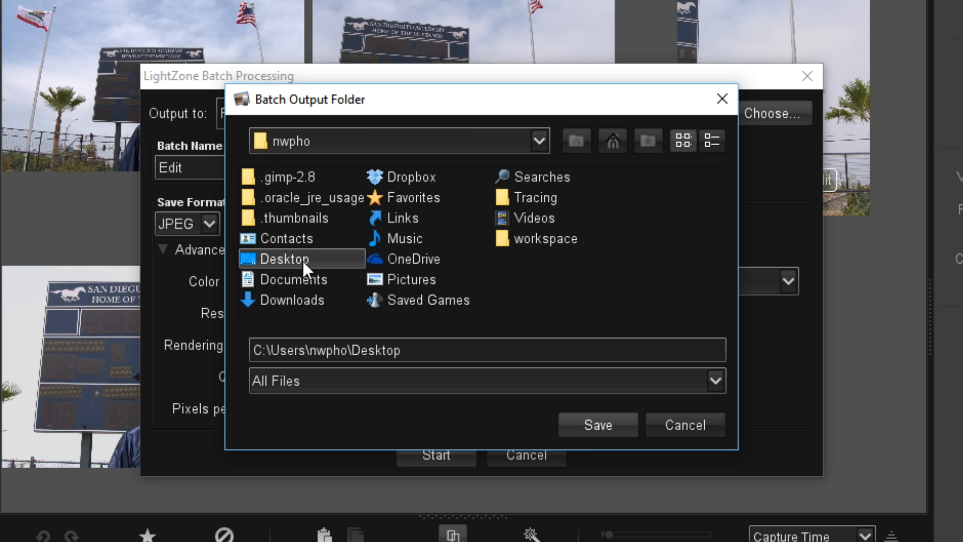
left_click(596, 425)
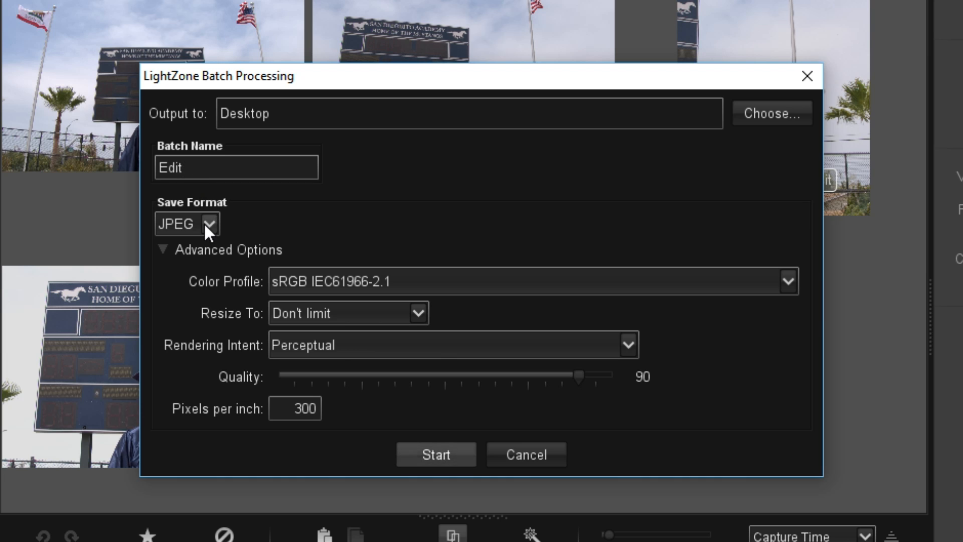
left_click(209, 223)
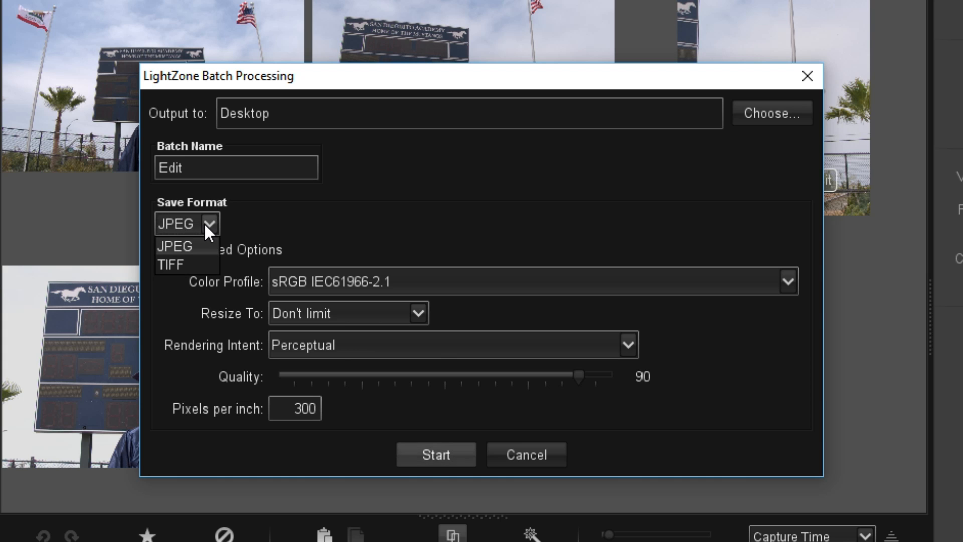
left_click(173, 247)
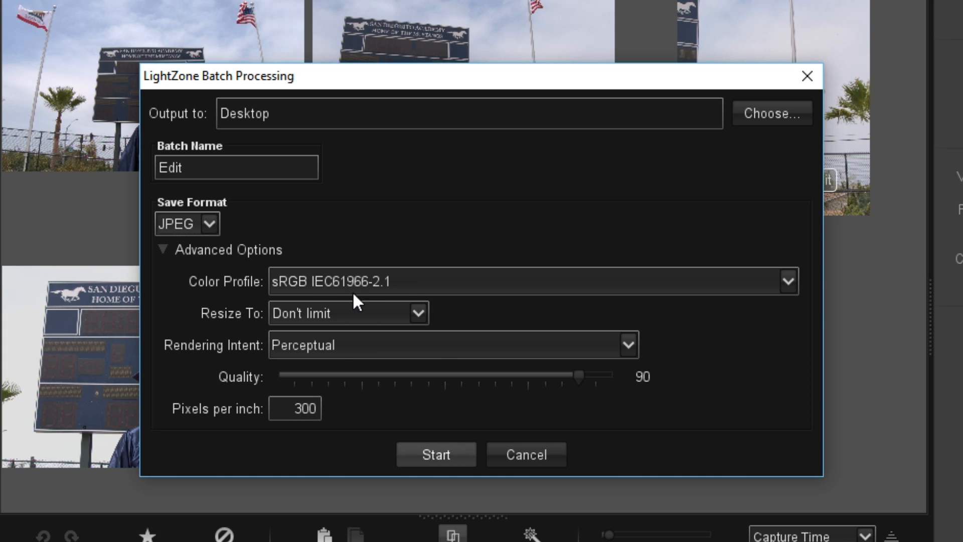
mouse_move(368, 315)
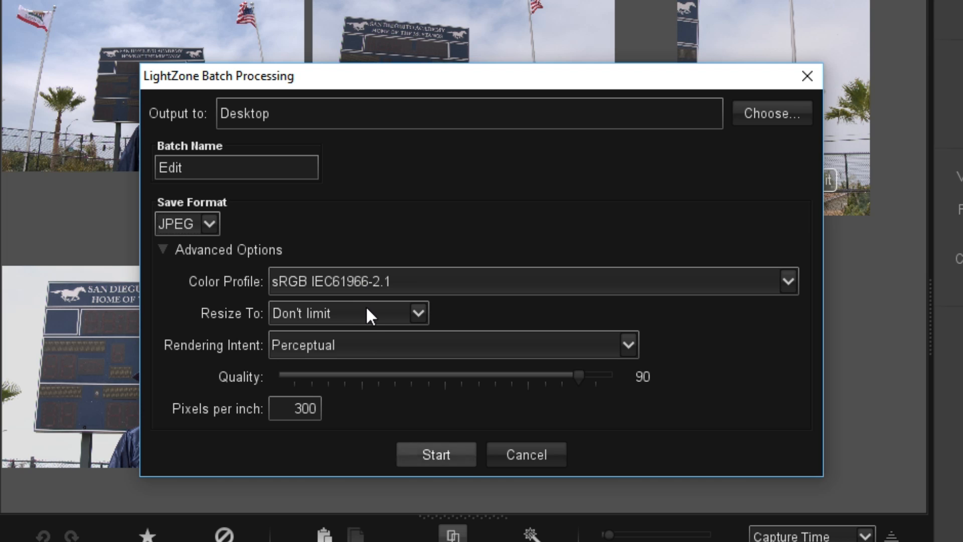
mouse_move(395, 333)
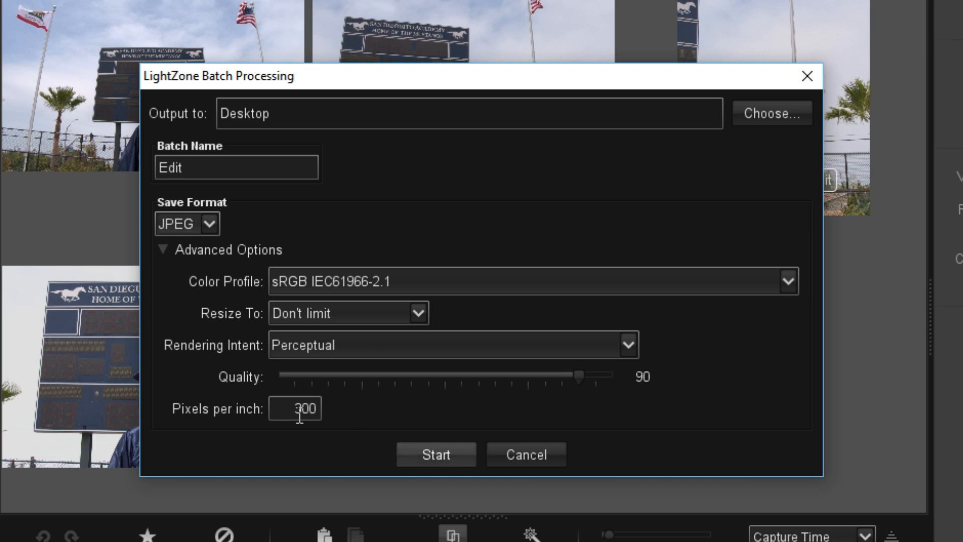
mouse_move(422, 468)
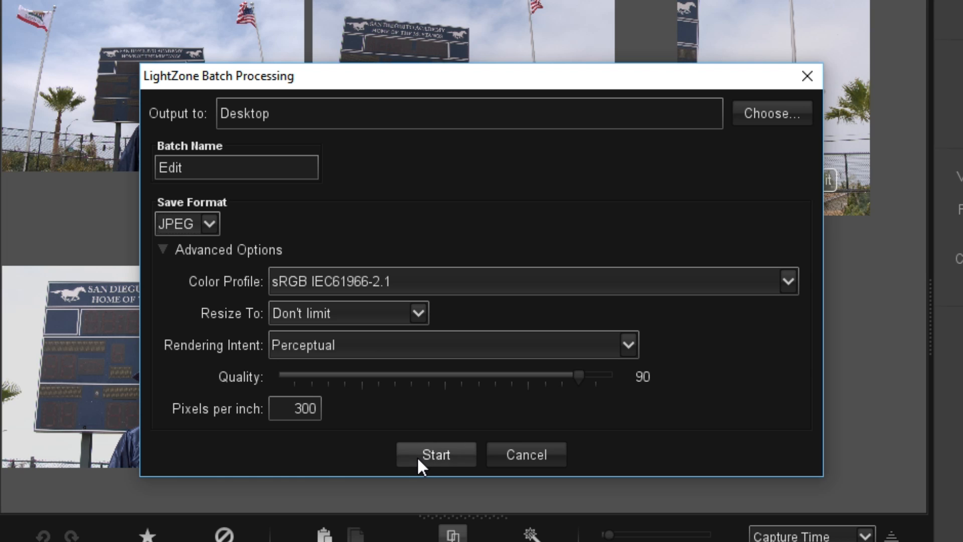
Step: Run the batch export of all five photos, dismiss the report, and bring up File Explorer
left_click(434, 454)
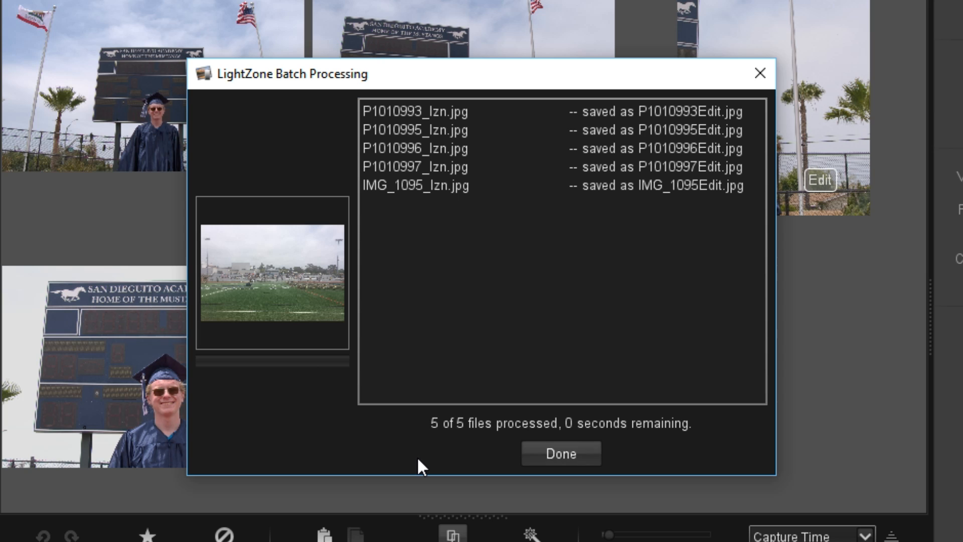
mouse_move(438, 431)
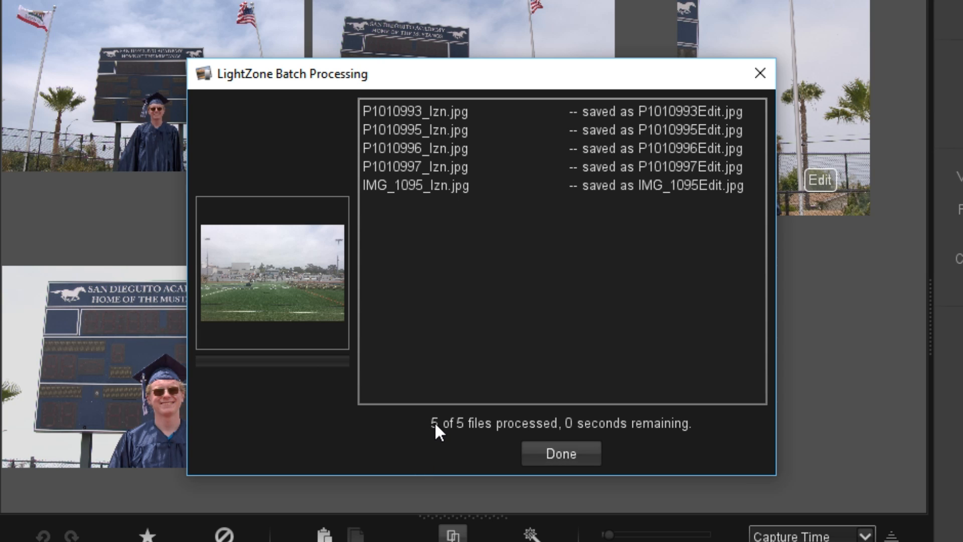
mouse_move(431, 442)
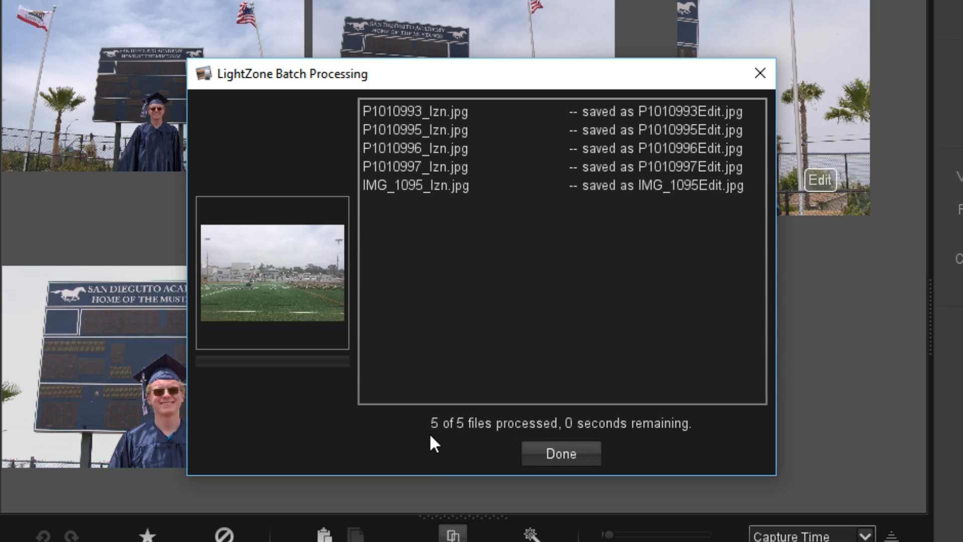
mouse_move(636, 435)
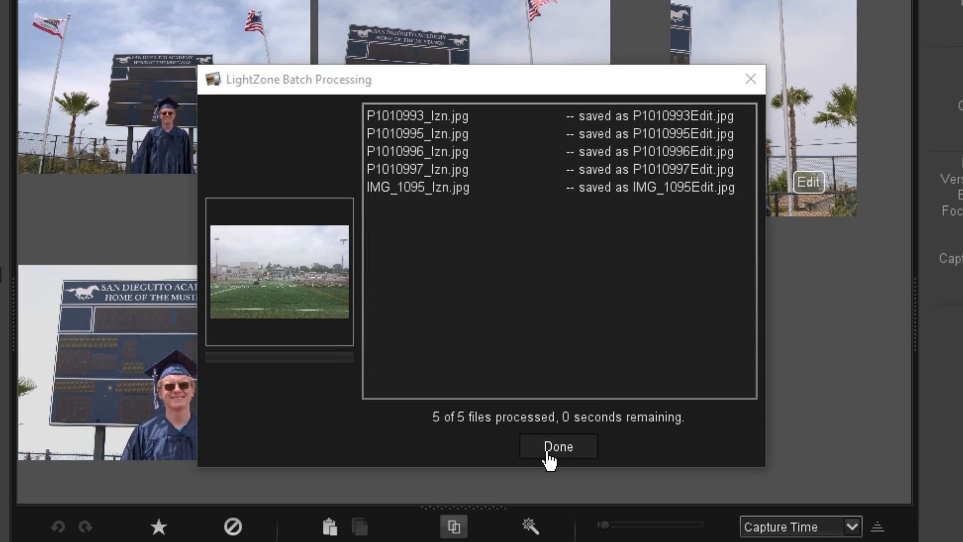
left_click(557, 446)
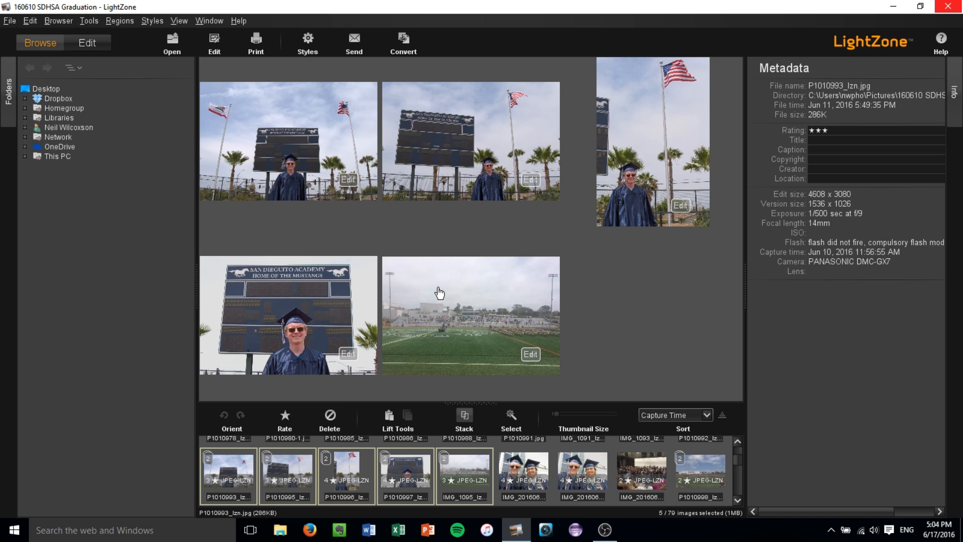
left_click(279, 530)
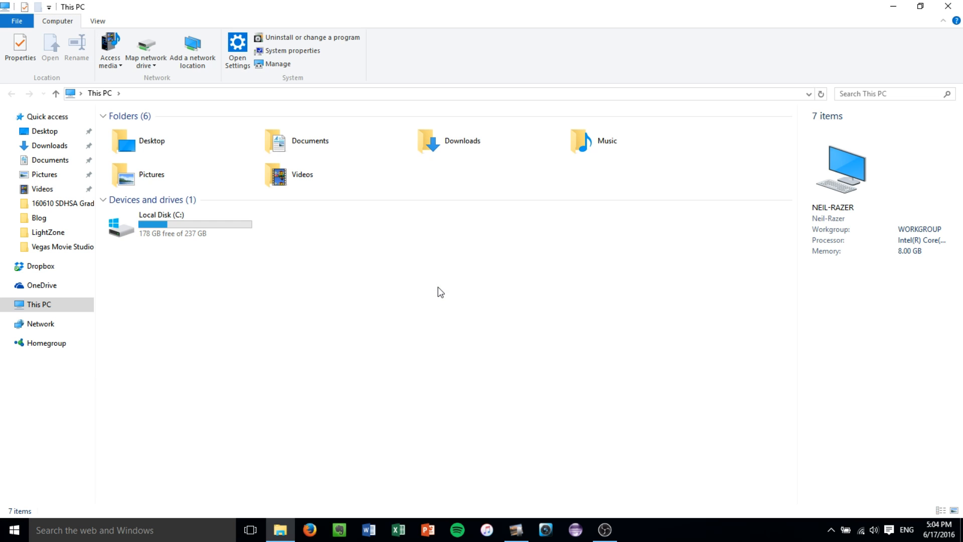